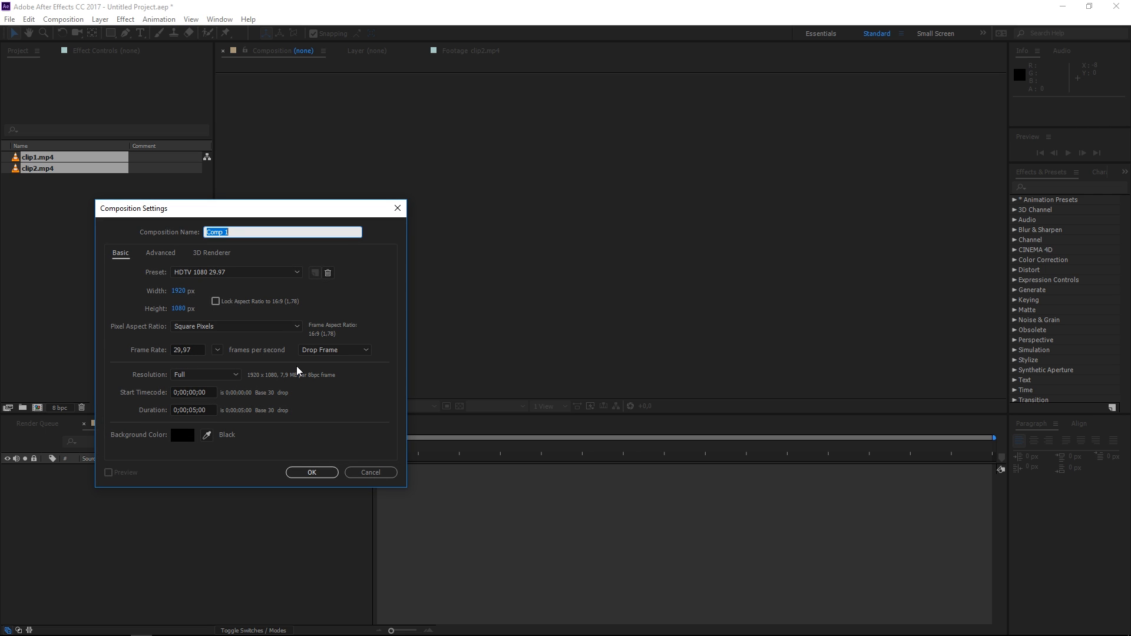
Step: Name the new composition 'Main' and confirm its settings
text(Main)
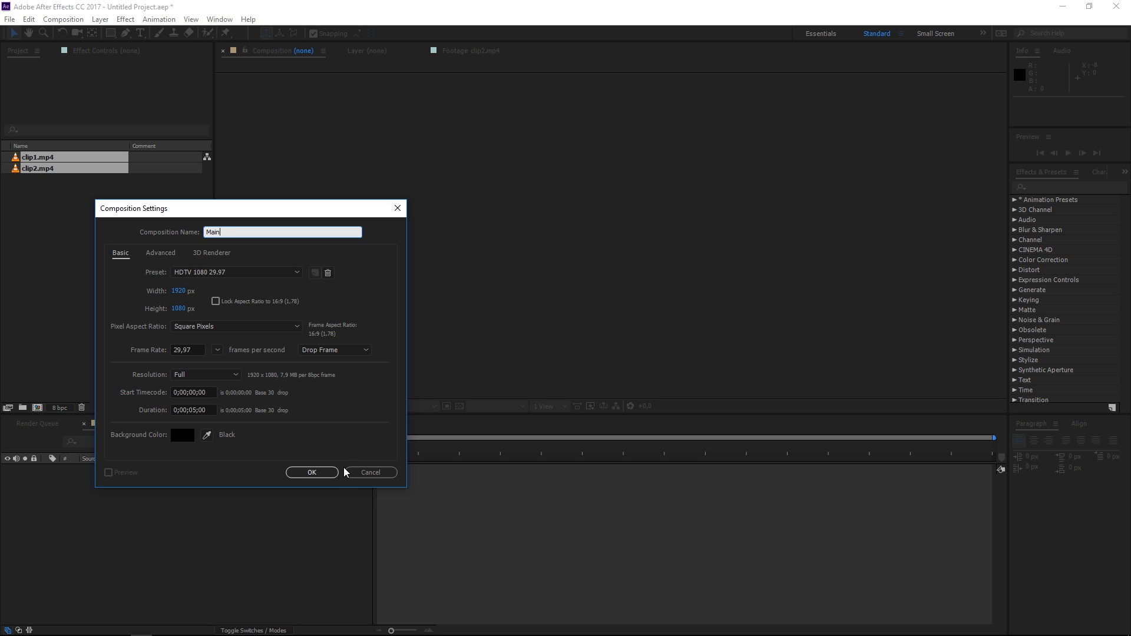
click(311, 473)
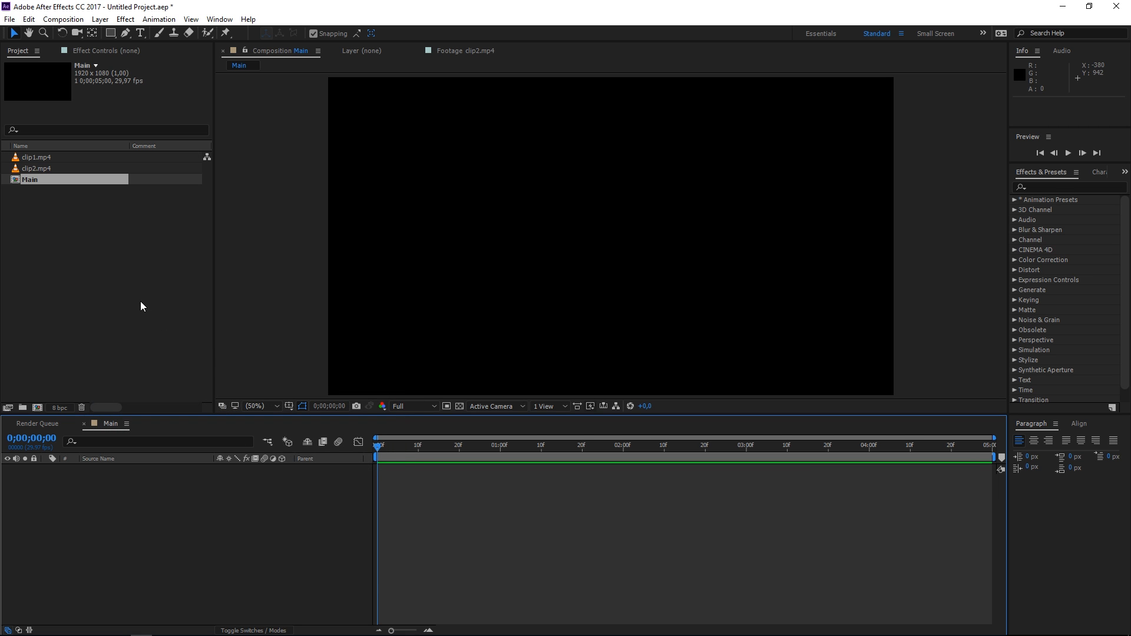
Step: Add clip1 and clip2 to Main, select clip1, and move the time indicator to 0;00;02;15
click(36, 157)
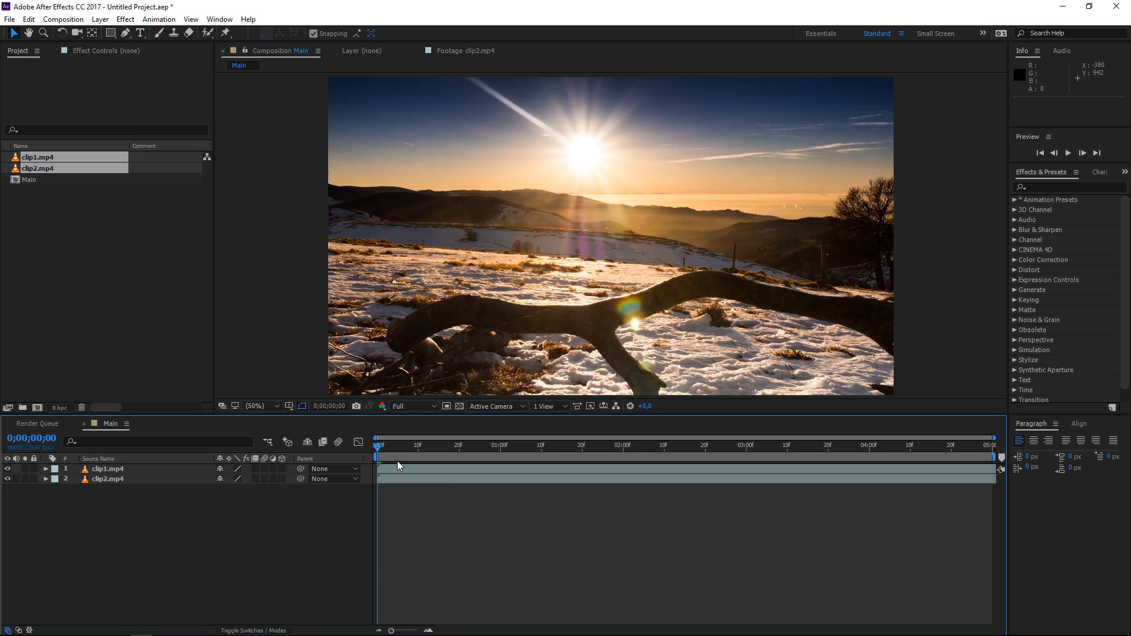
click(109, 469)
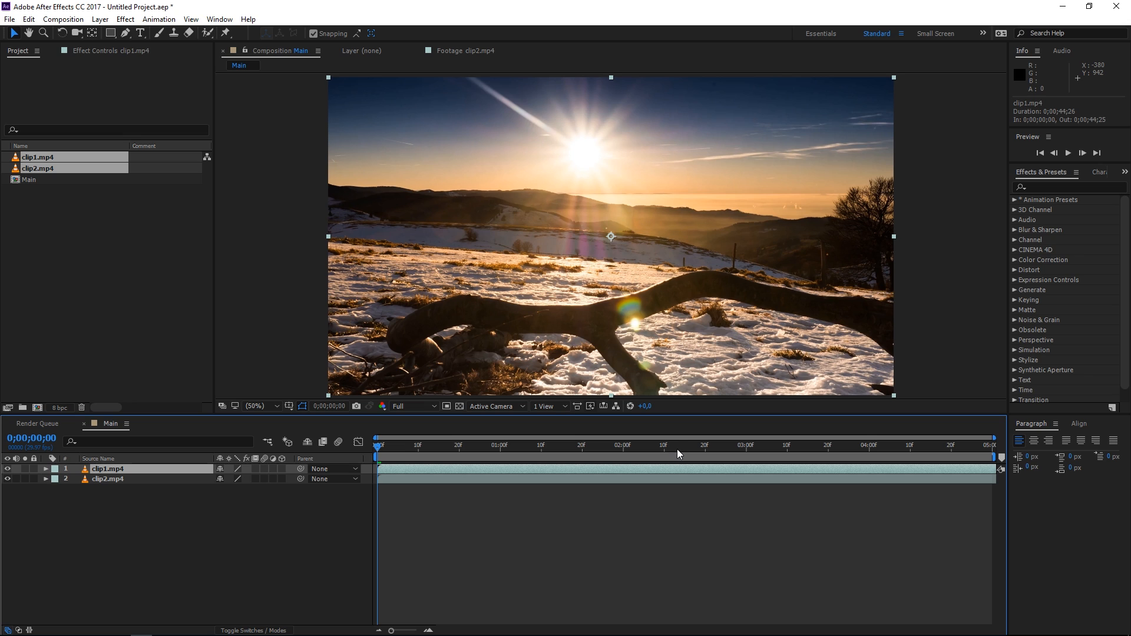
click(684, 445)
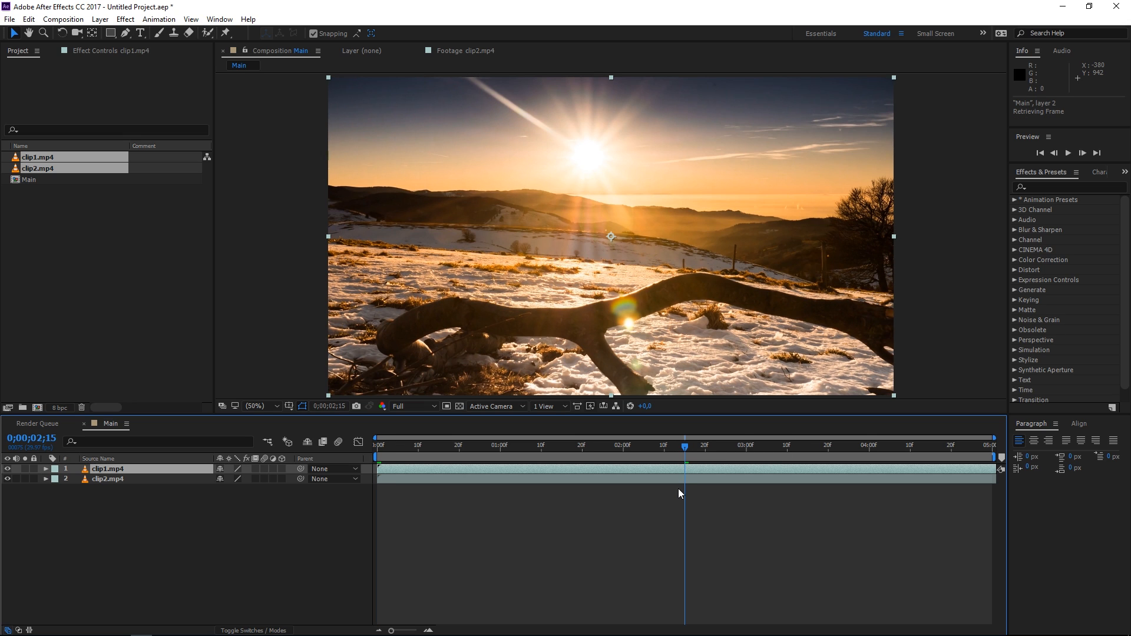
mouse_move(668, 500)
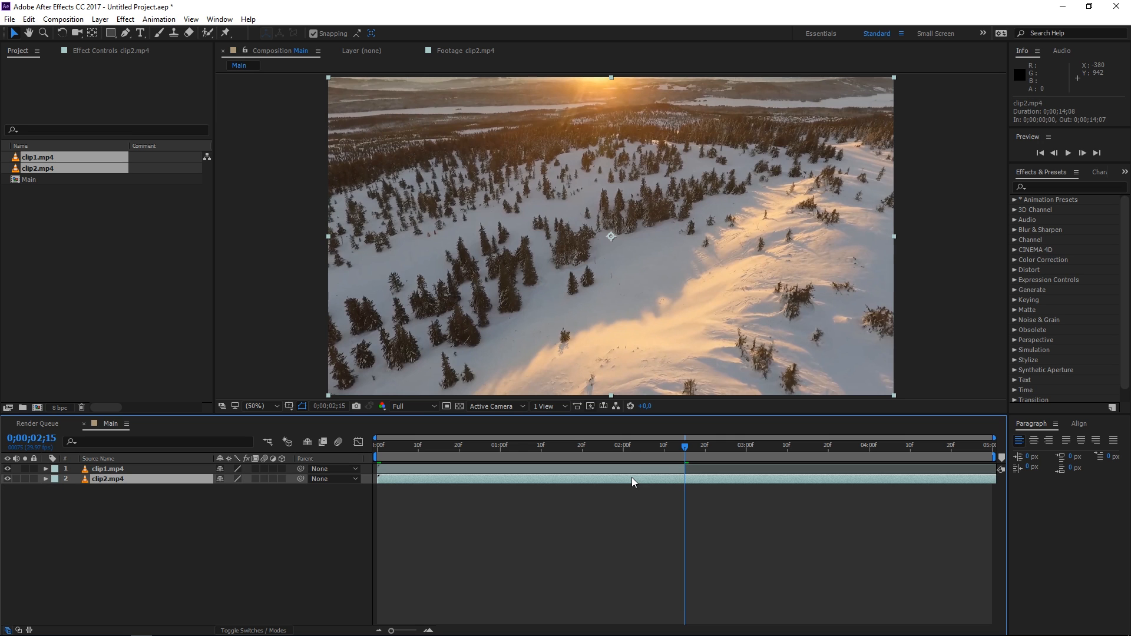
mouse_move(806, 485)
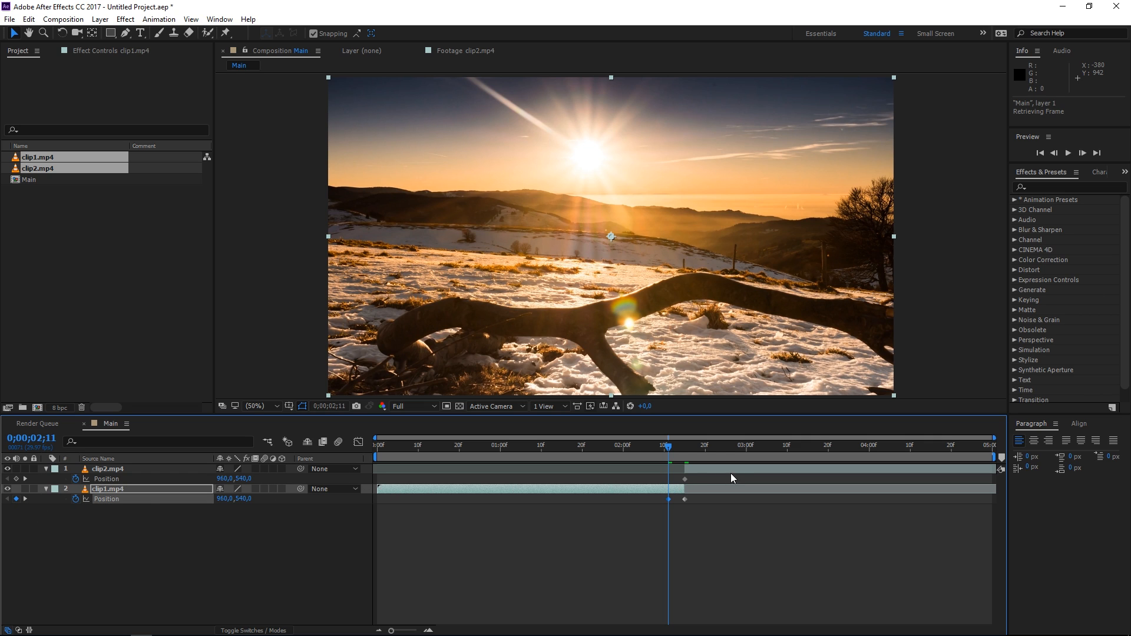
Step: Drag the time indicator to the 2;15 cut point
drag(668, 456, 684, 456)
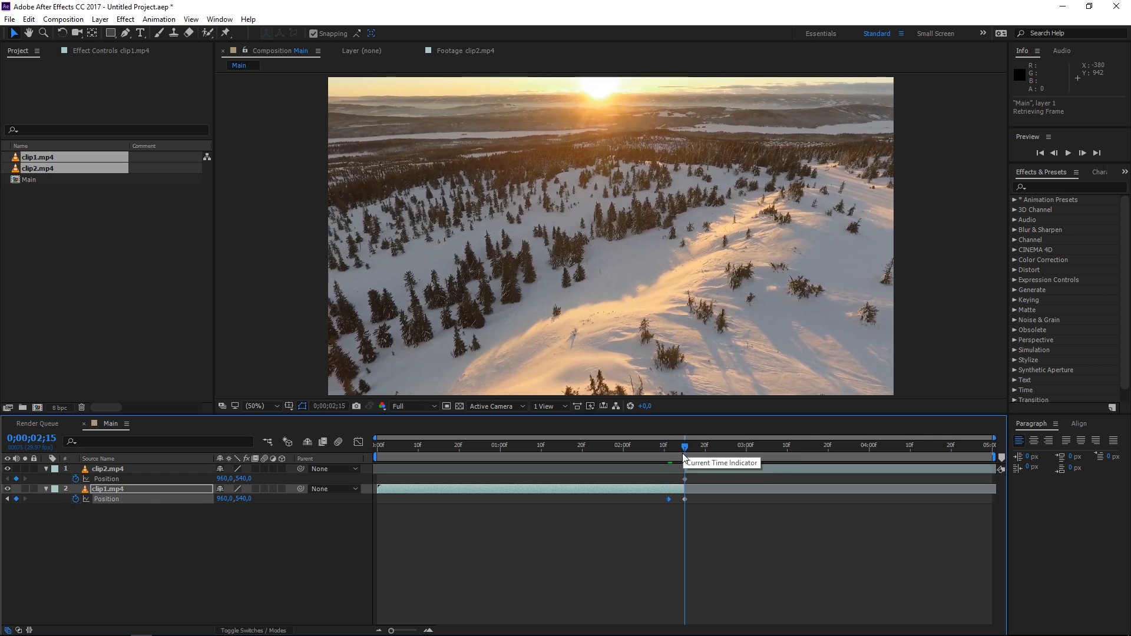
mouse_move(691, 504)
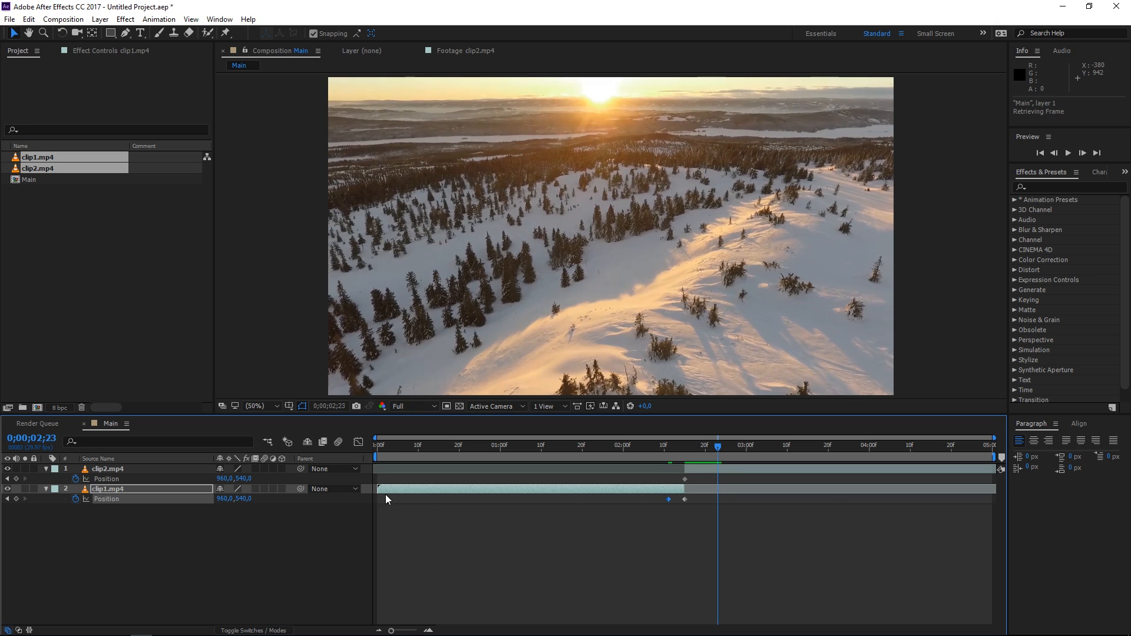
mouse_move(16, 478)
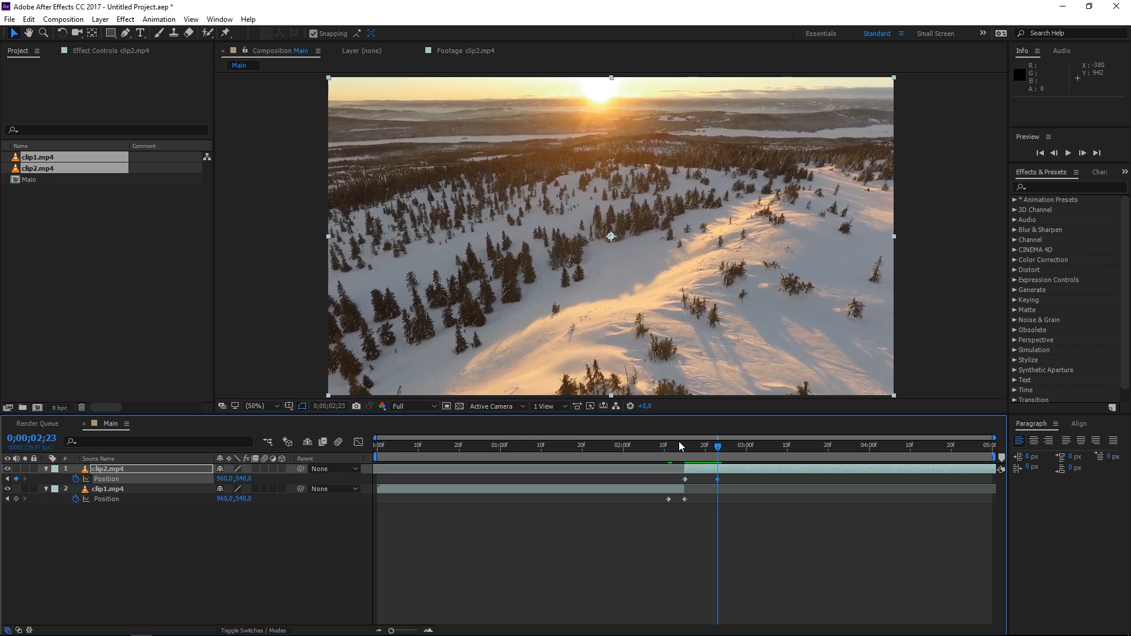
Step: Place clip1's last Position keyframe at 2;14 and shift the layer up and right
click(684, 446)
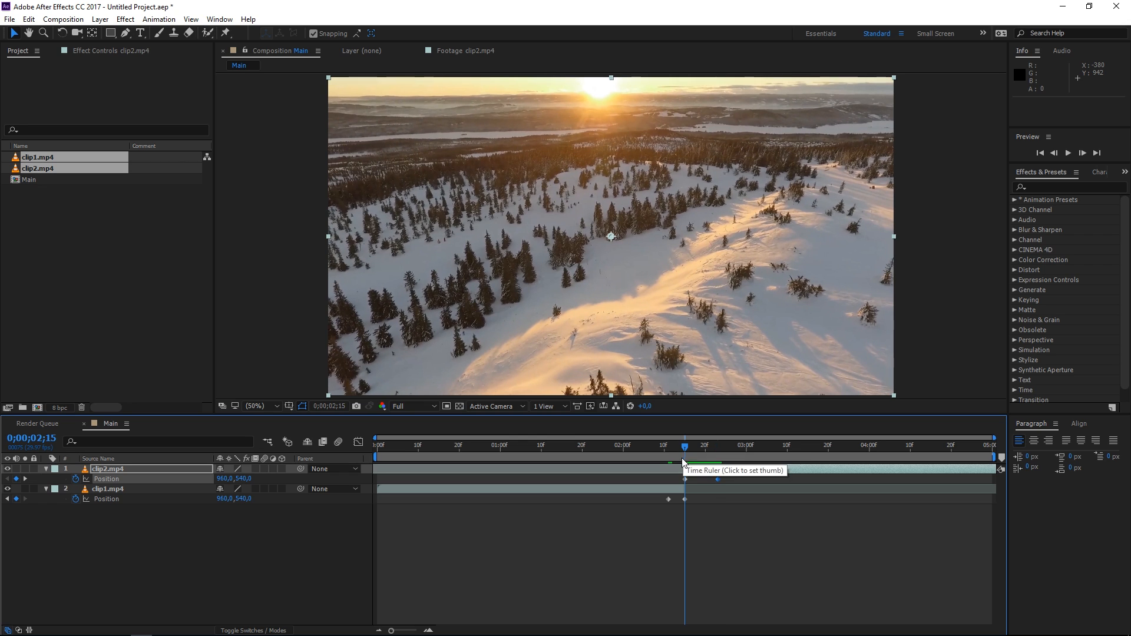
click(109, 488)
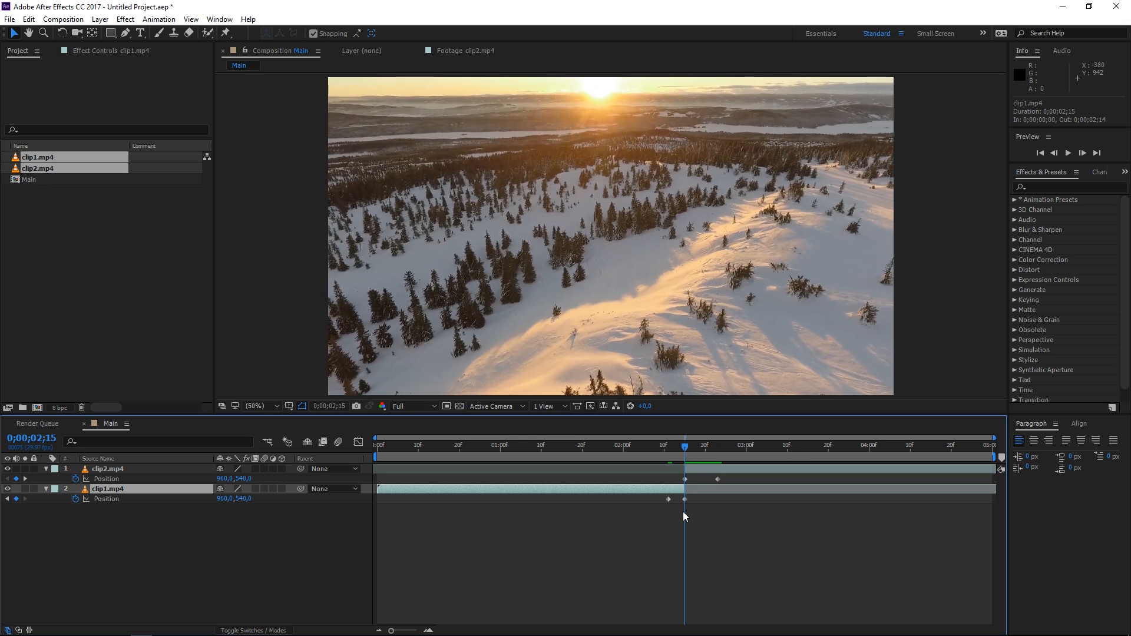
mouse_move(685, 499)
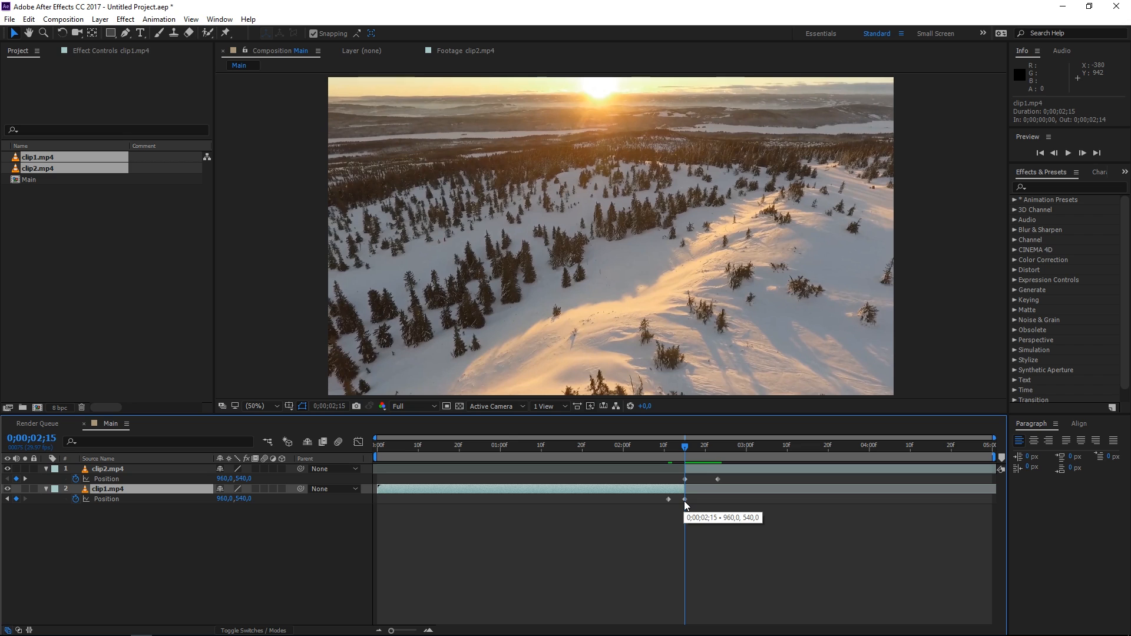
click(682, 499)
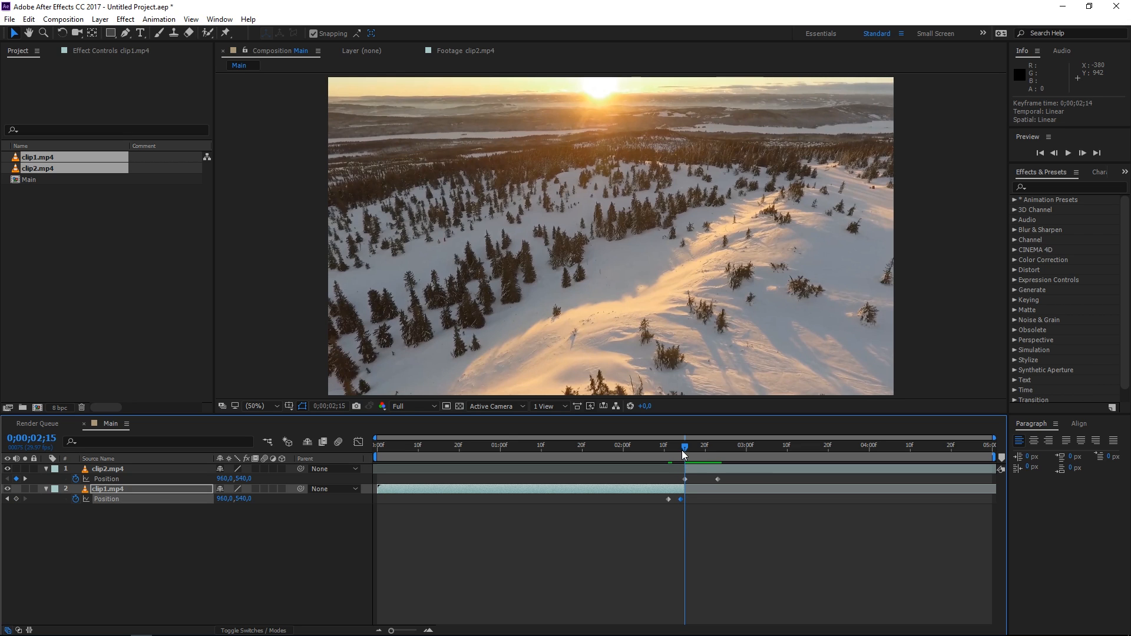
click(681, 446)
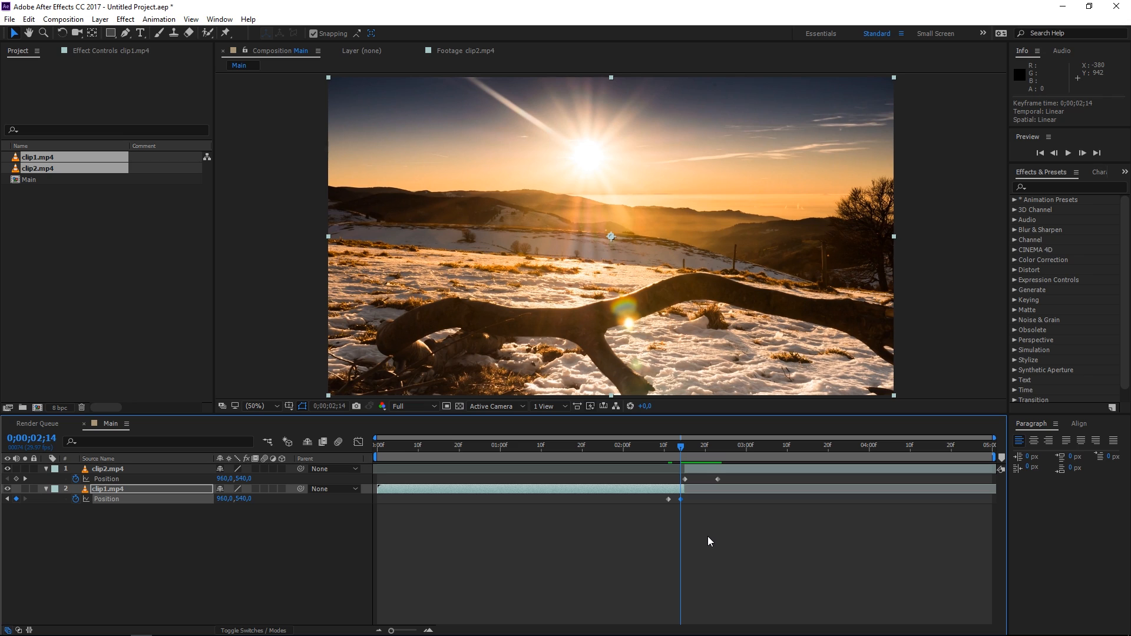
mouse_move(620, 259)
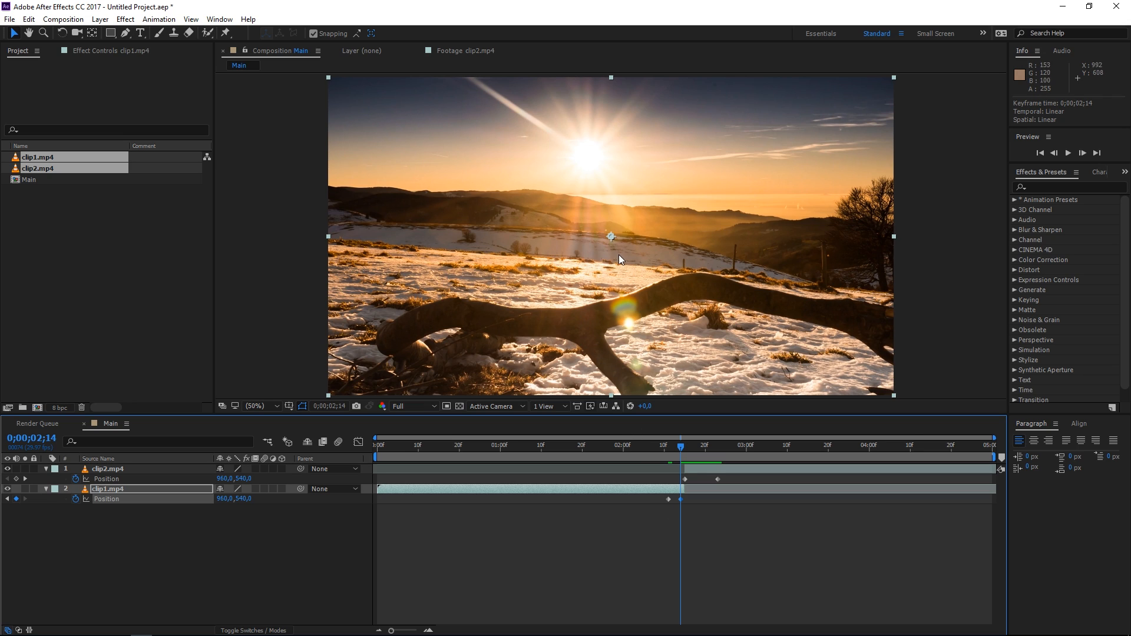
mouse_move(458, 253)
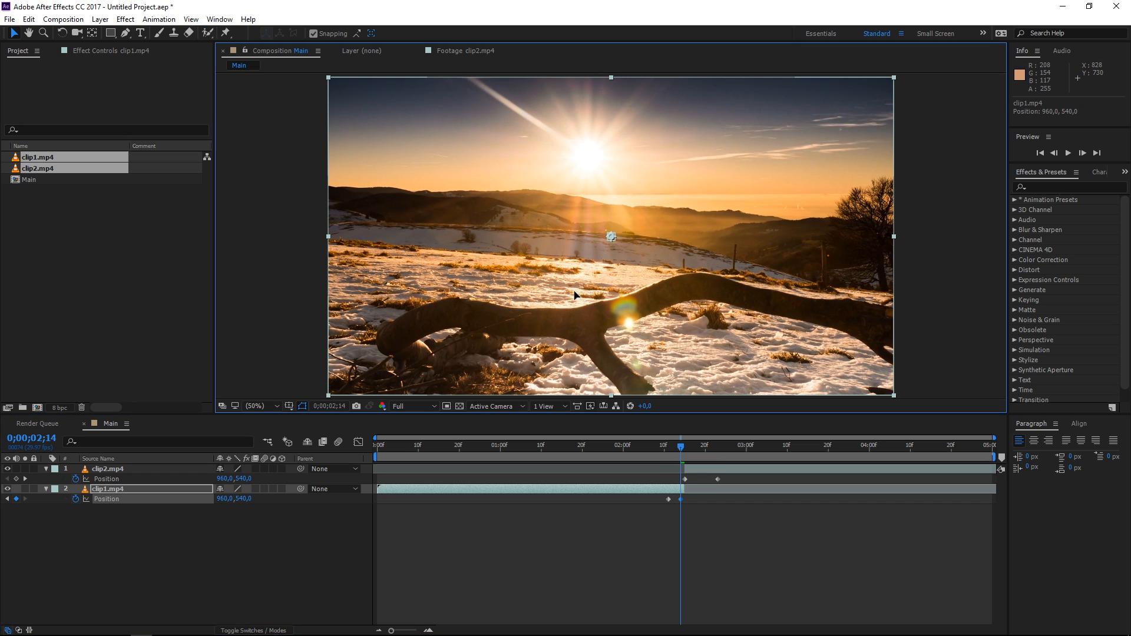
drag(611, 237, 633, 214)
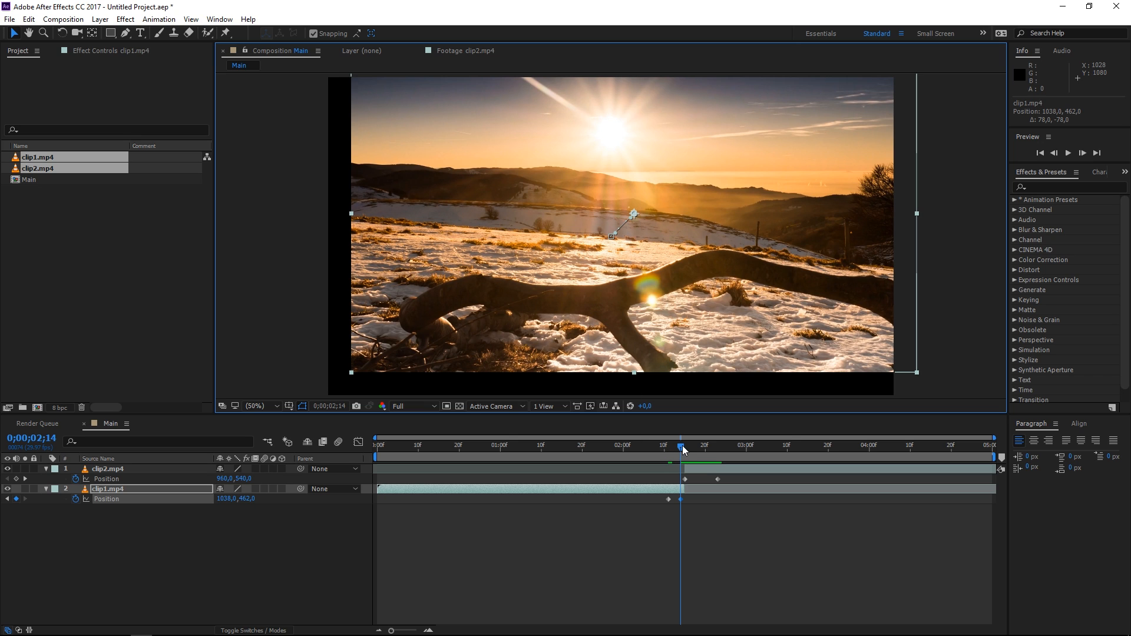
click(684, 447)
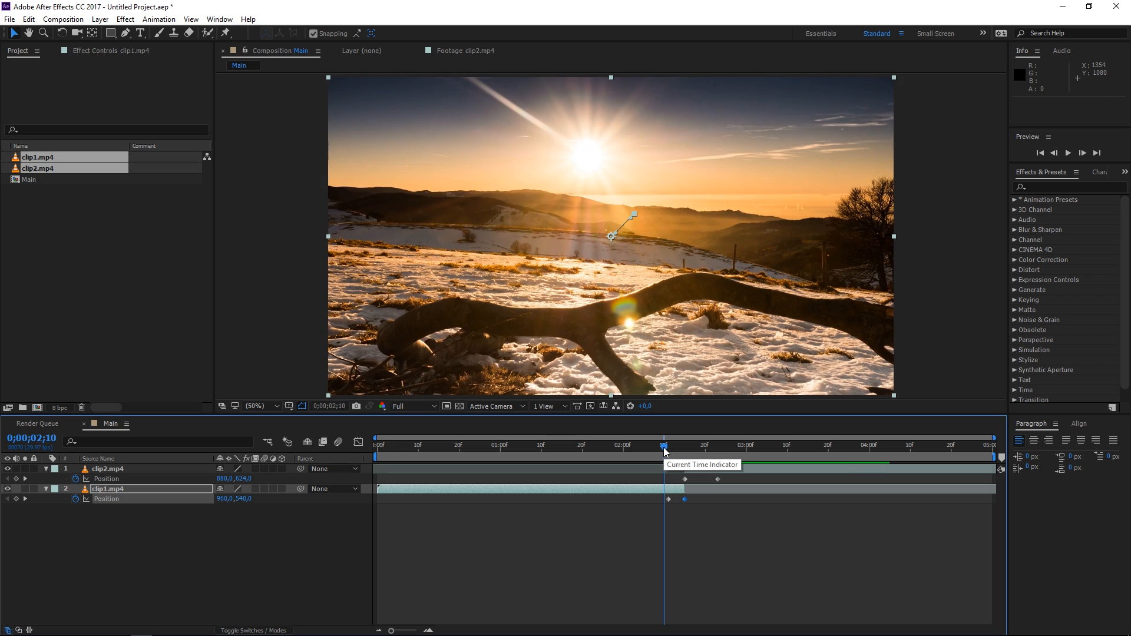
mouse_move(671, 511)
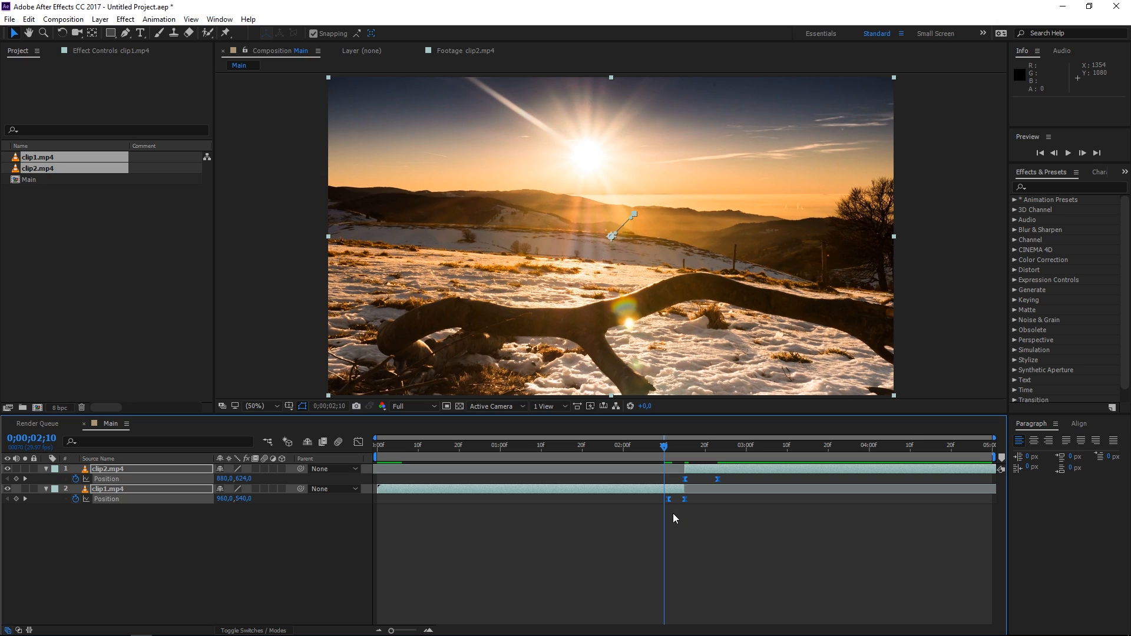
mouse_move(749, 460)
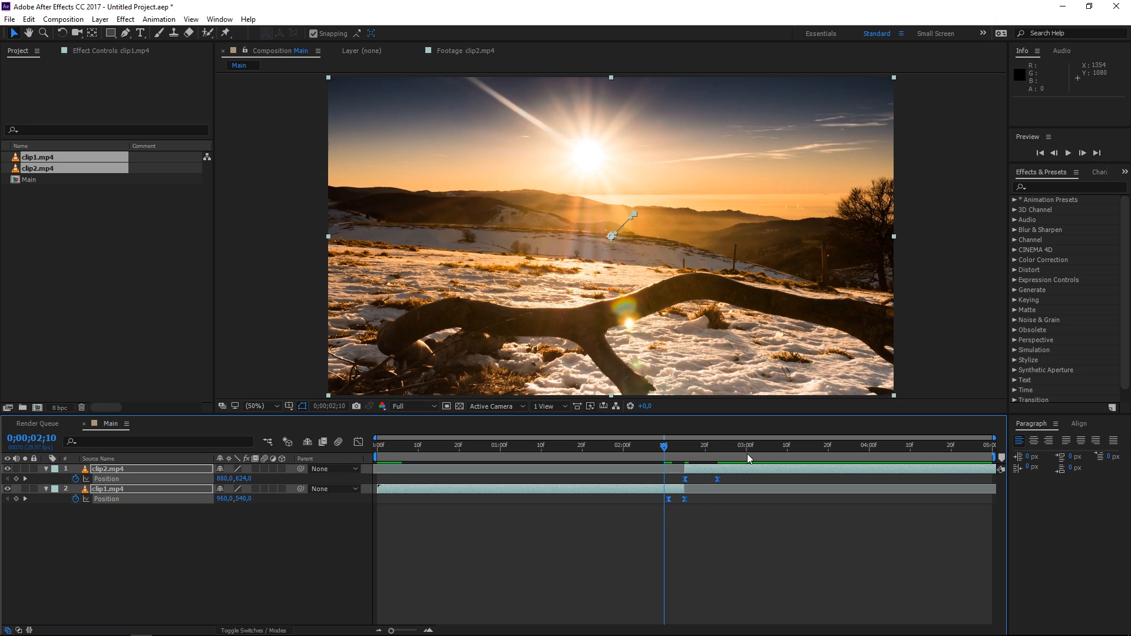
Step: Show the speed curves of the eased Position keyframes in the Graph Editor
click(357, 441)
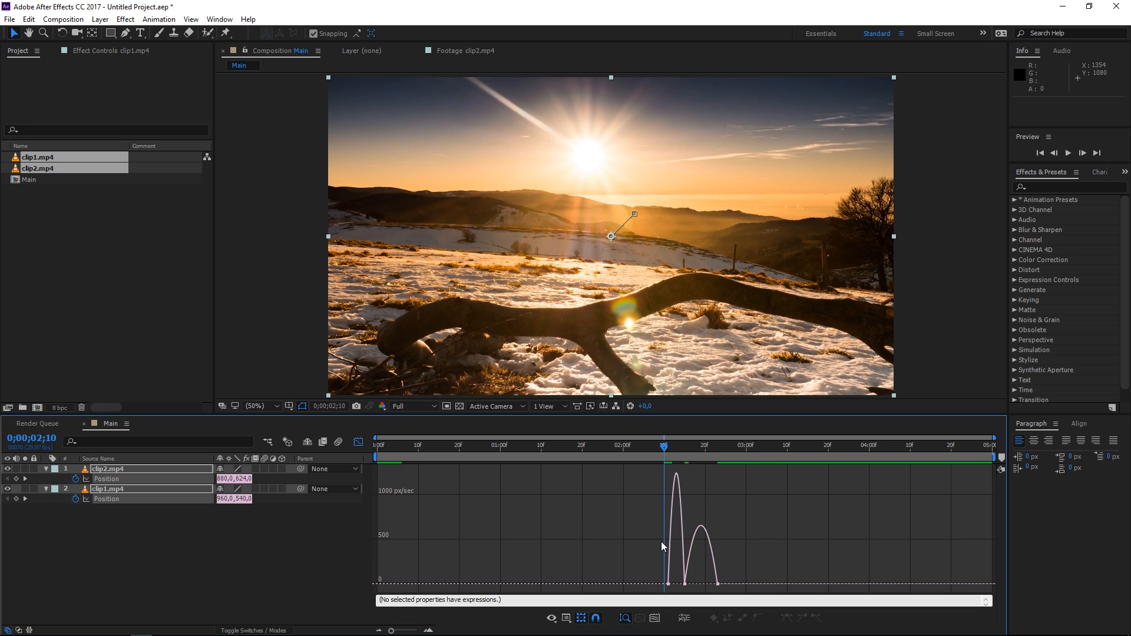
mouse_move(687, 523)
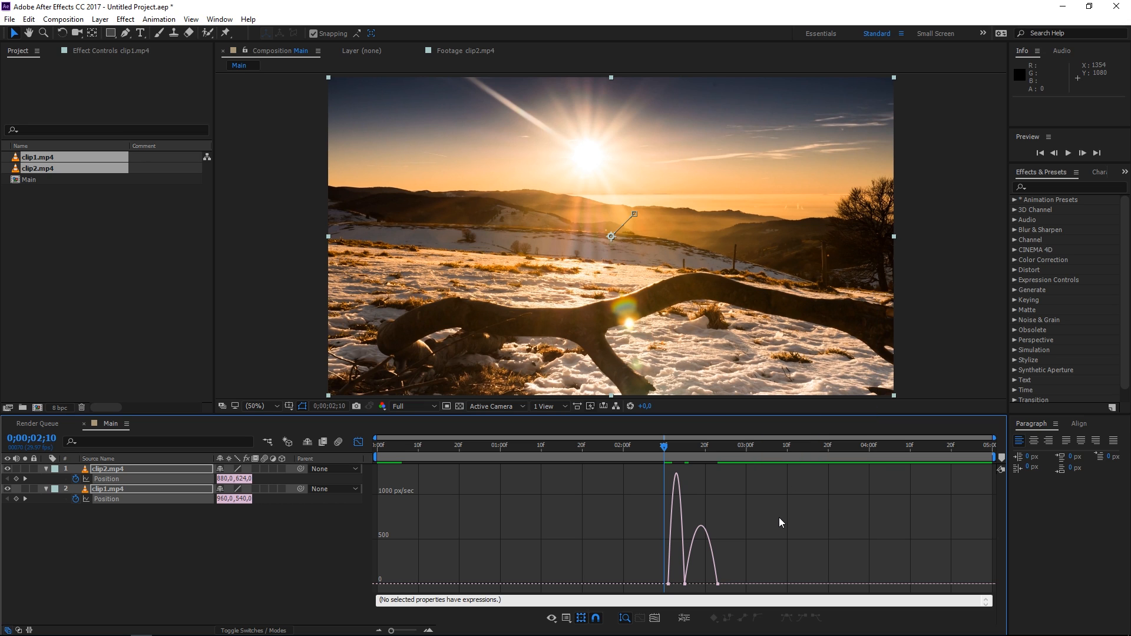
mouse_move(395, 629)
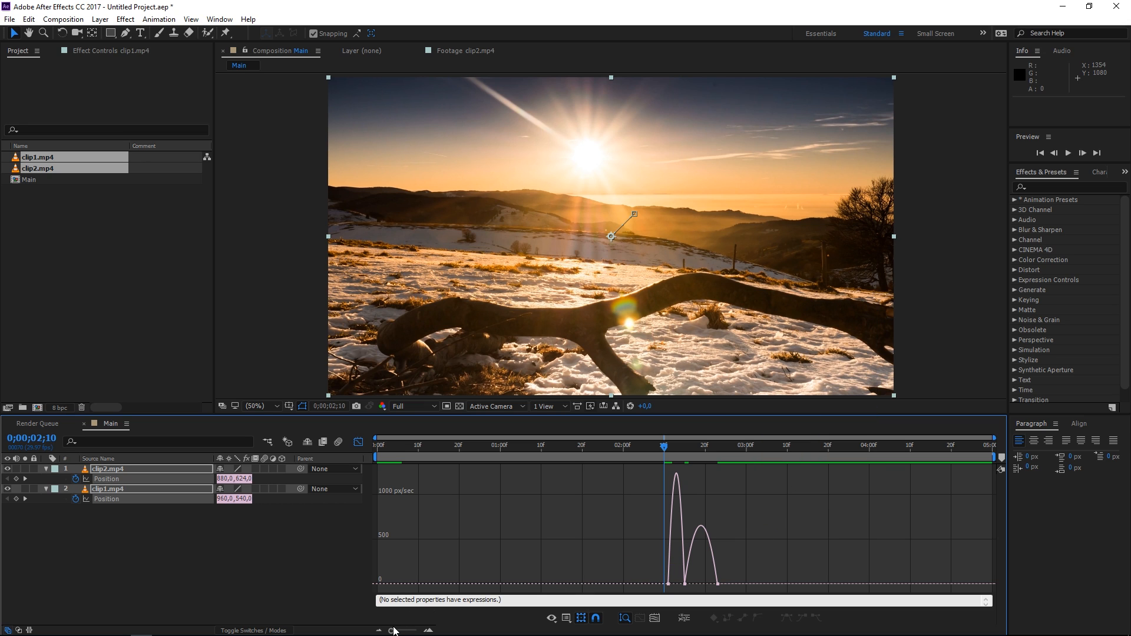
Step: Zoom the timeline around the transition and drag an influence handle to sharpen the speed peak
drag(395, 630, 409, 631)
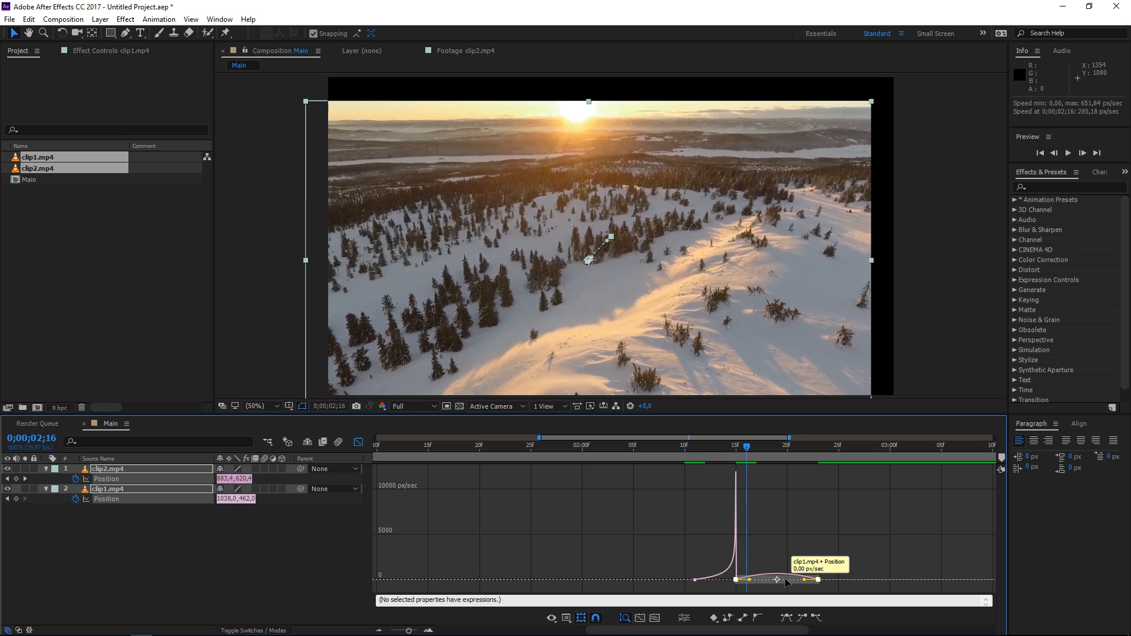
drag(786, 579, 791, 582)
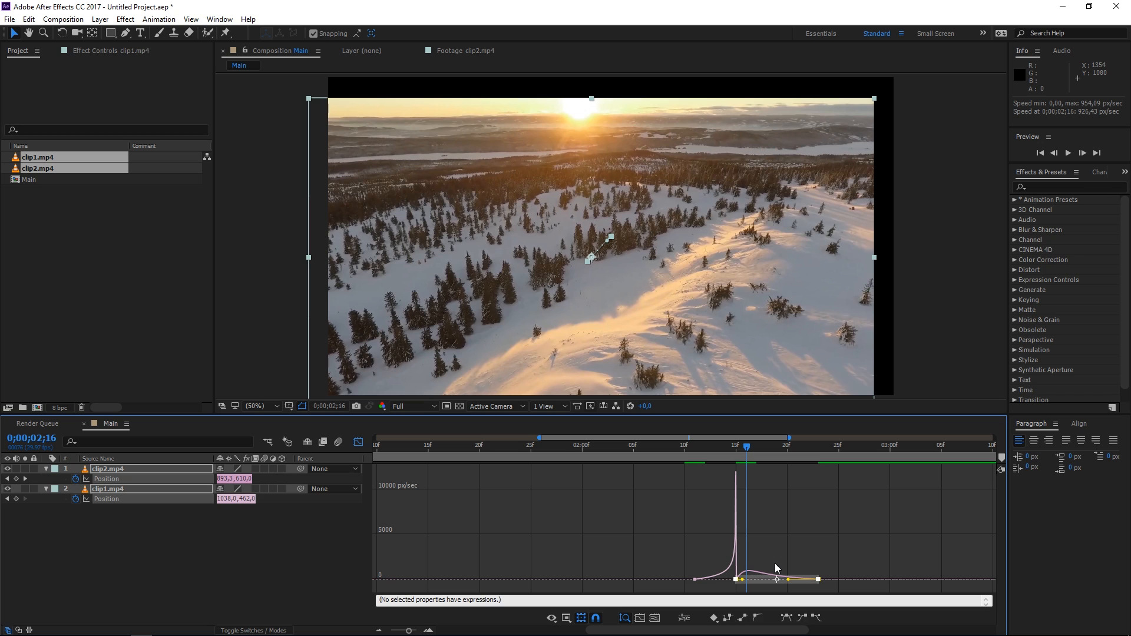
mouse_move(642, 539)
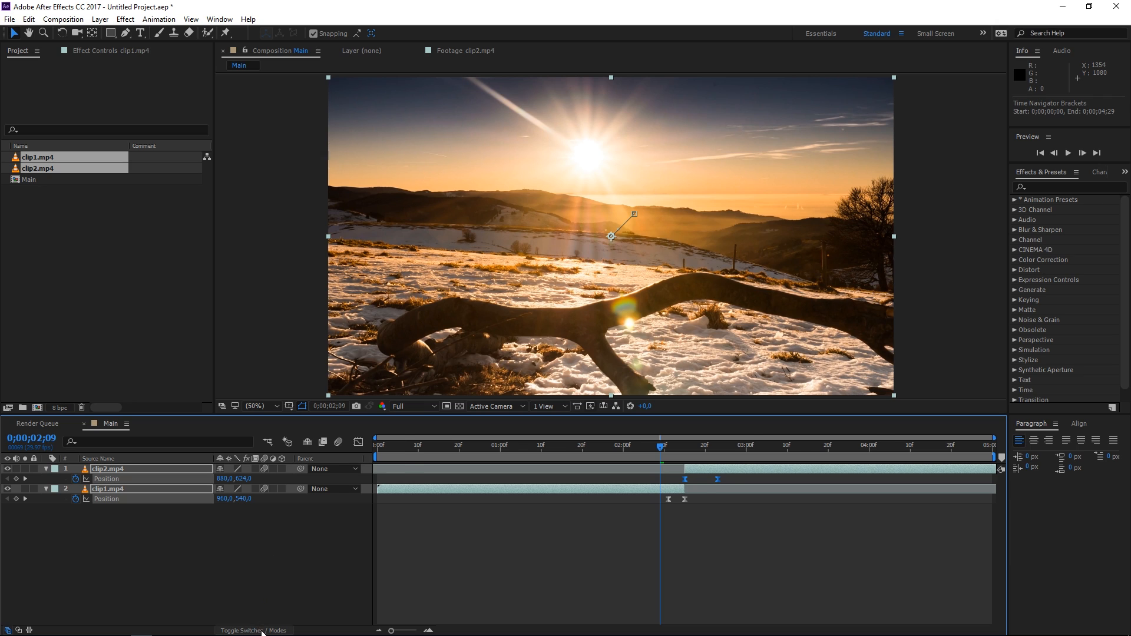
mouse_move(321, 468)
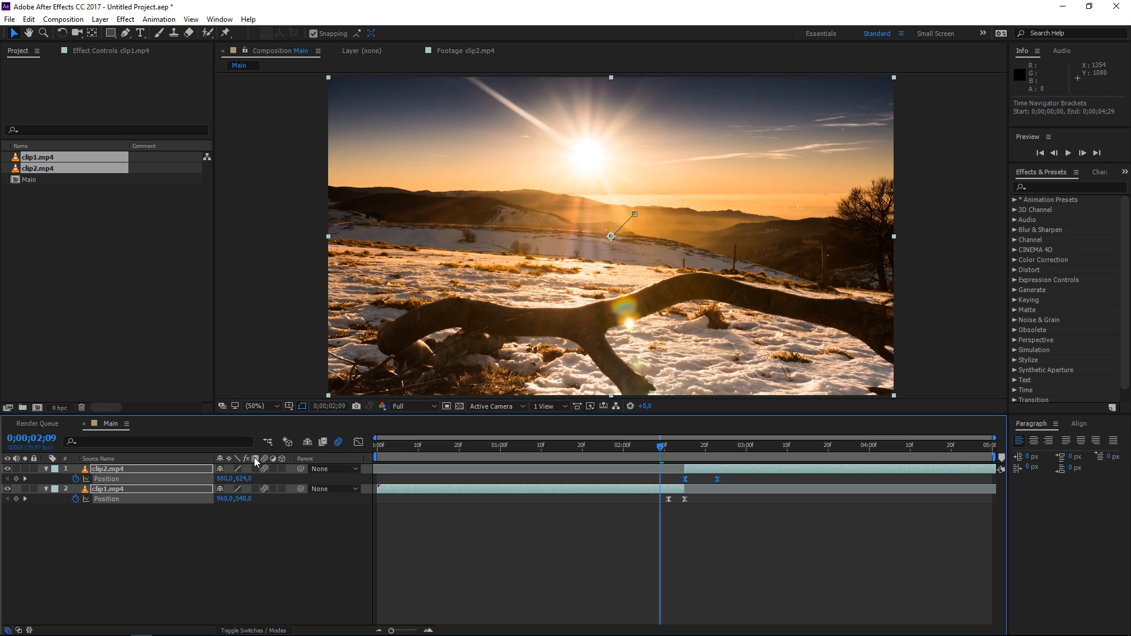
mouse_move(338, 442)
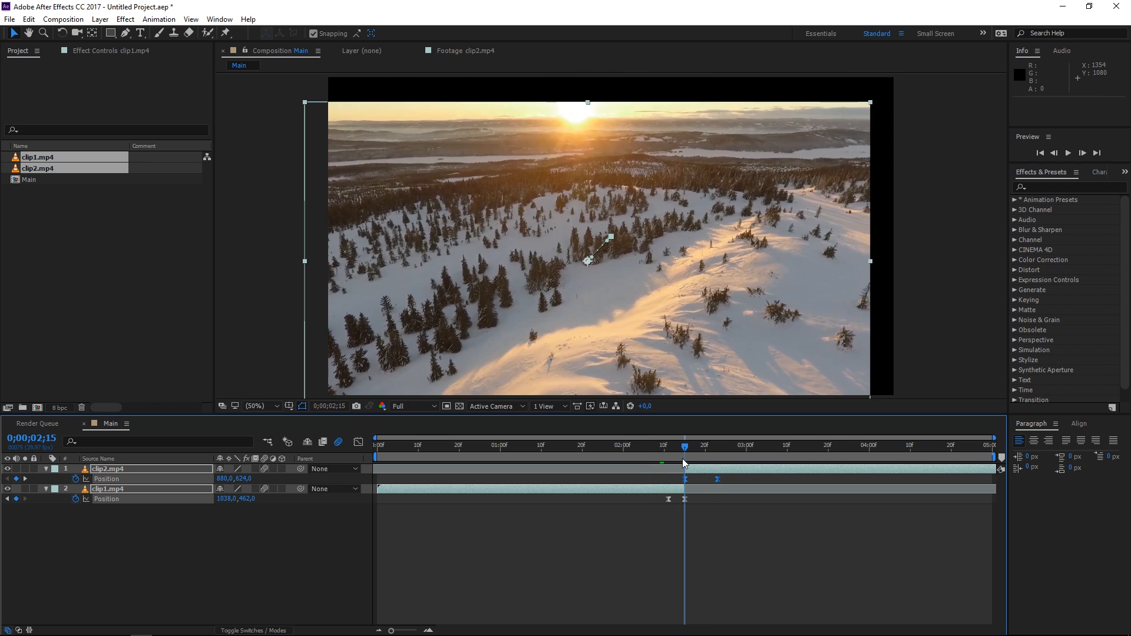
mouse_move(599, 272)
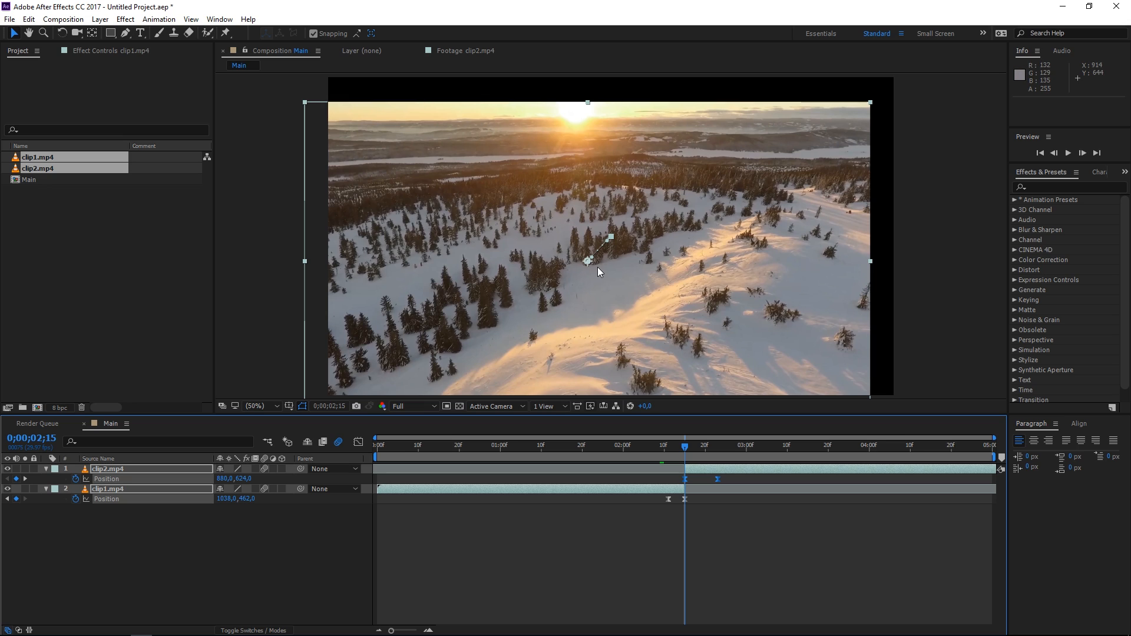
mouse_move(680, 481)
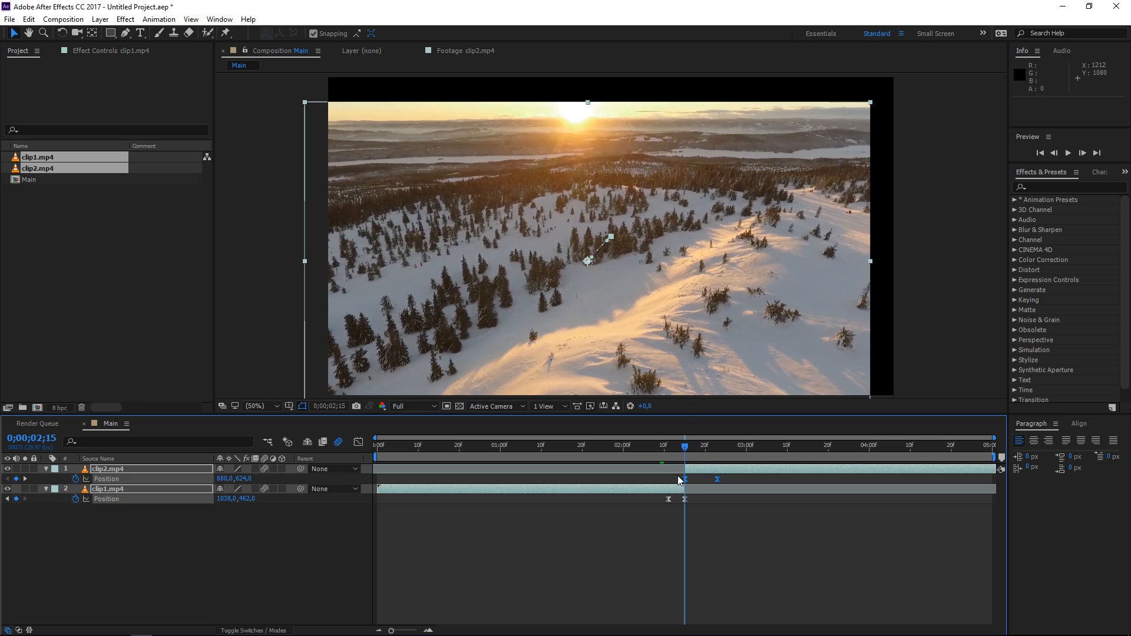
mouse_move(703, 481)
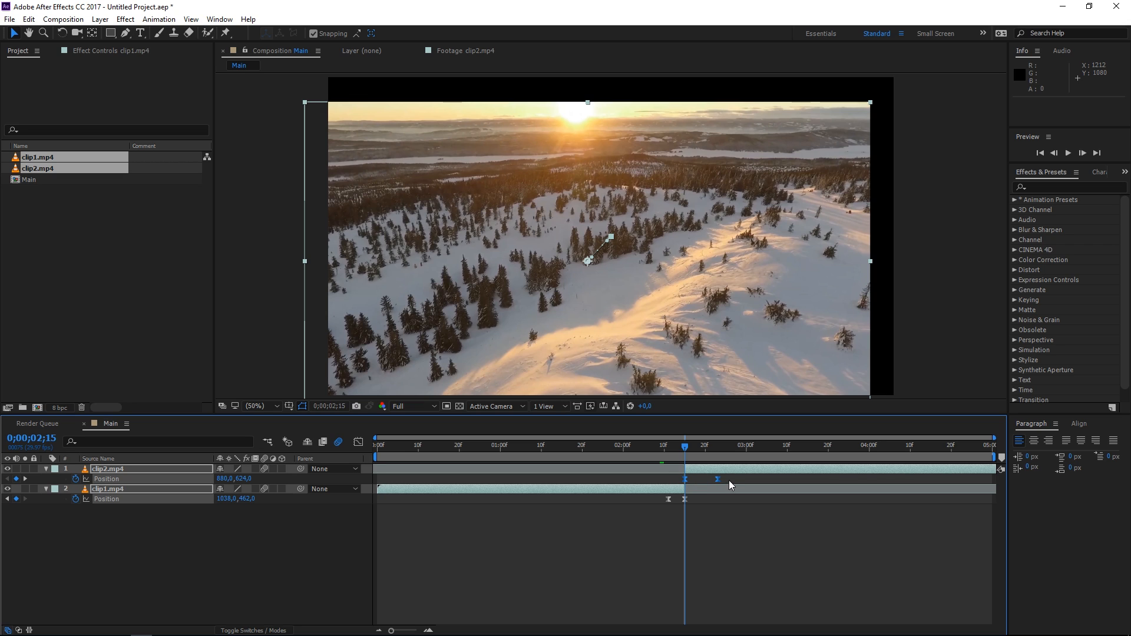
mouse_move(723, 487)
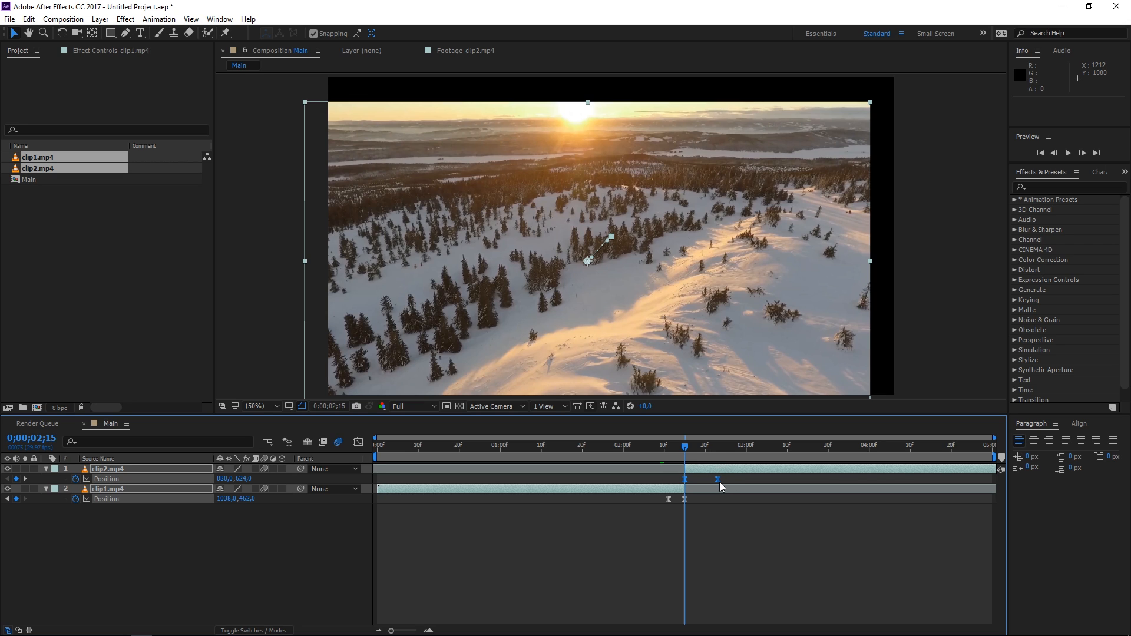
Step: Drag clip2's Position keyframes a few frames to the left
drag(719, 479, 714, 479)
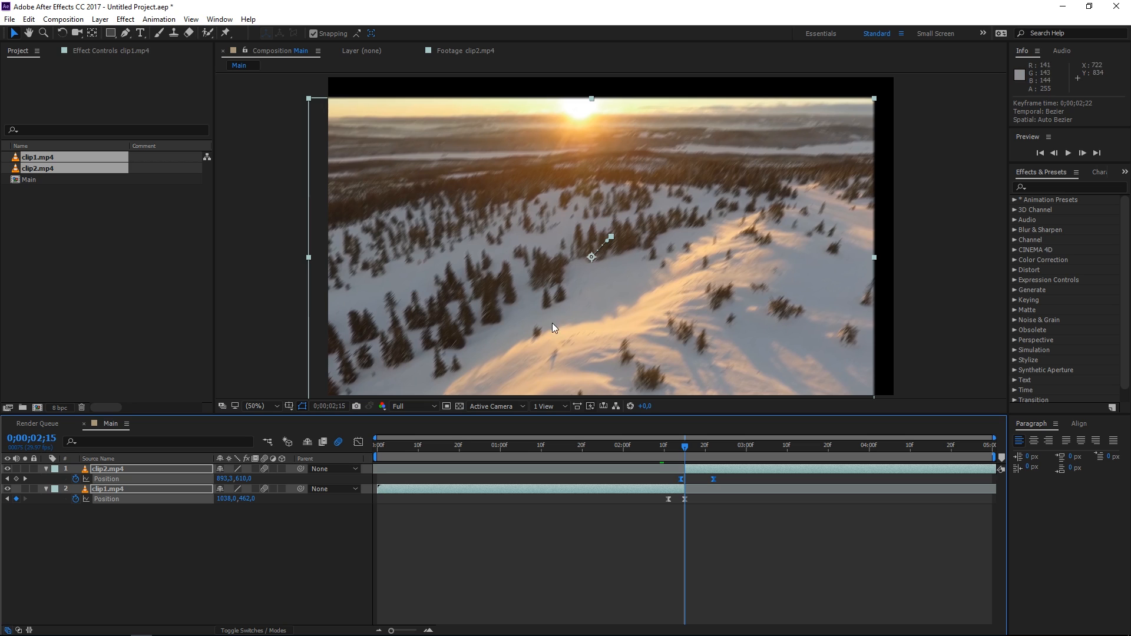
mouse_move(744, 527)
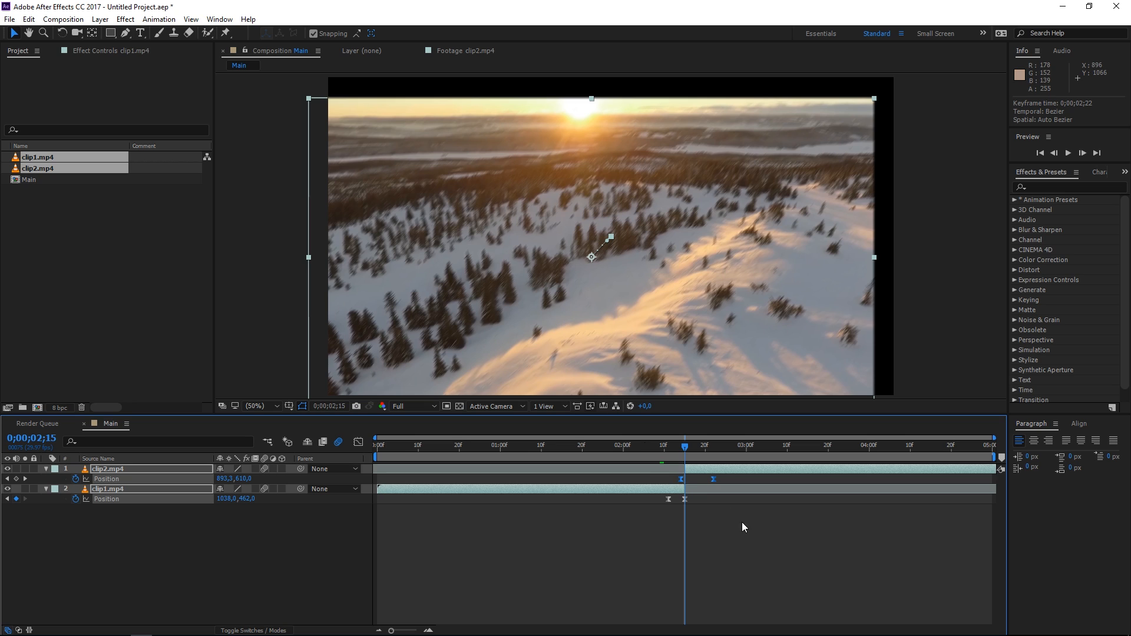
mouse_move(694, 222)
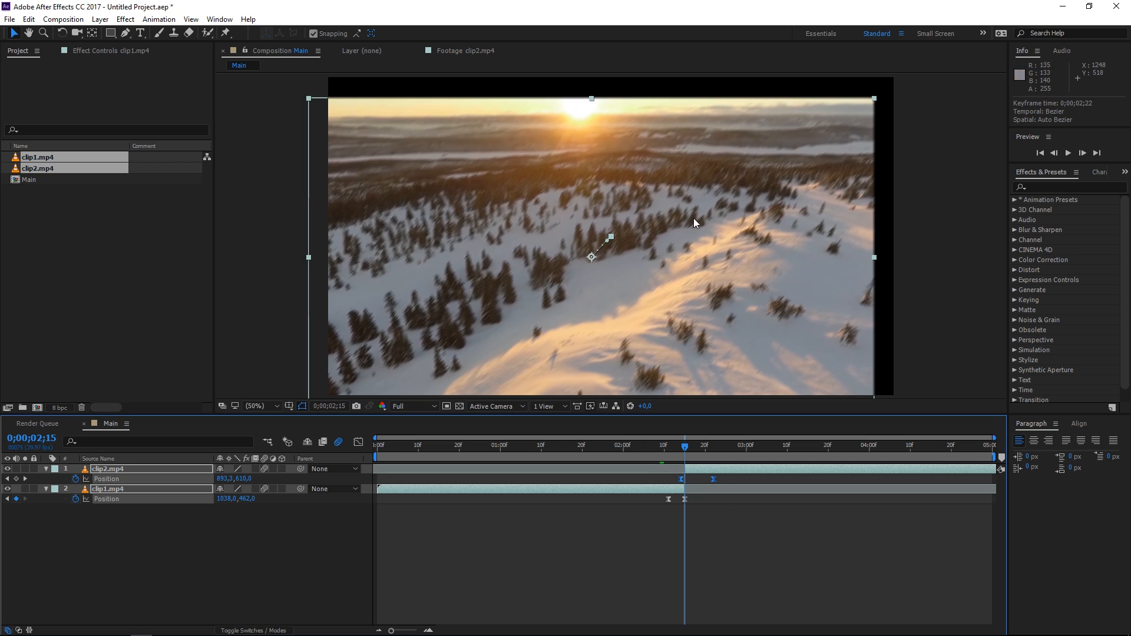
mouse_move(906, 332)
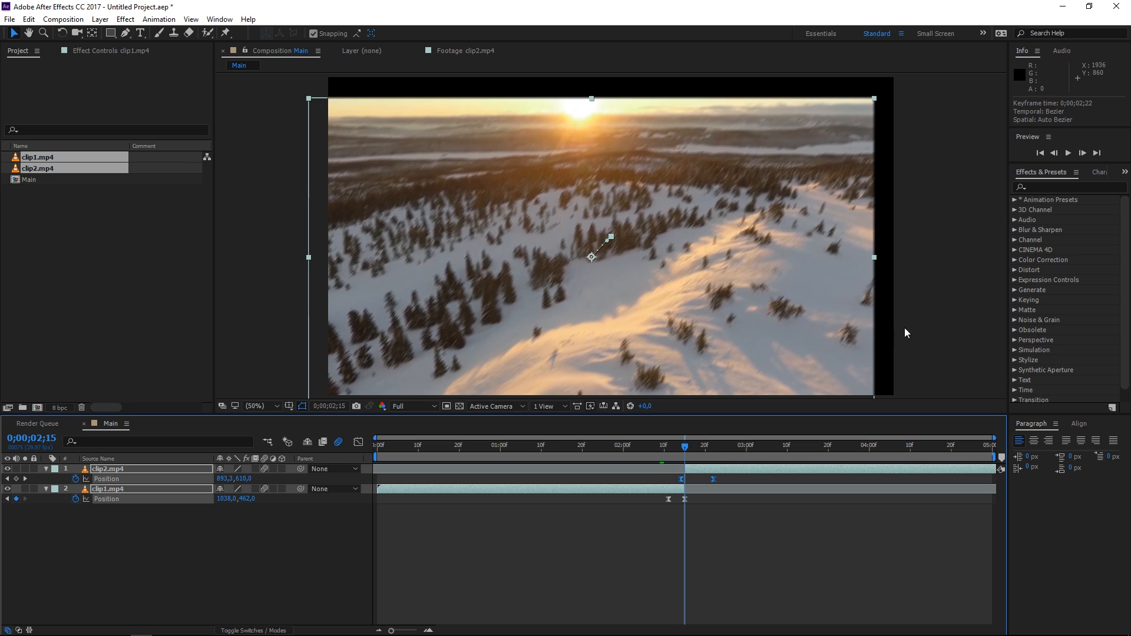
Step: Search Effects & Presets for 'repet' to find CC RepeTile
click(1068, 187)
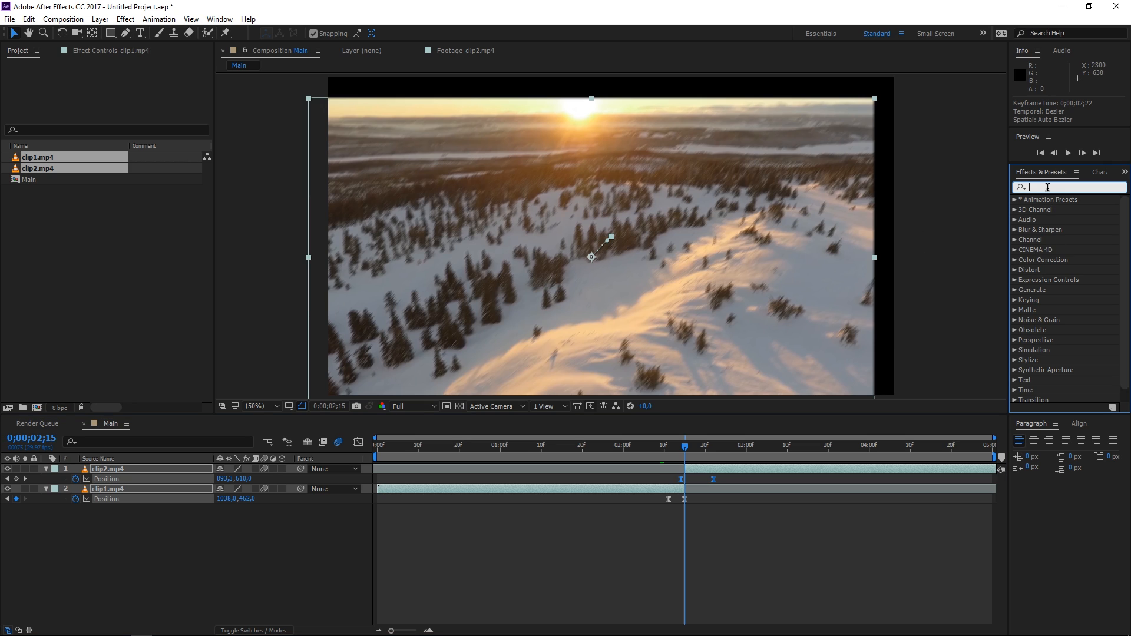
text(re)
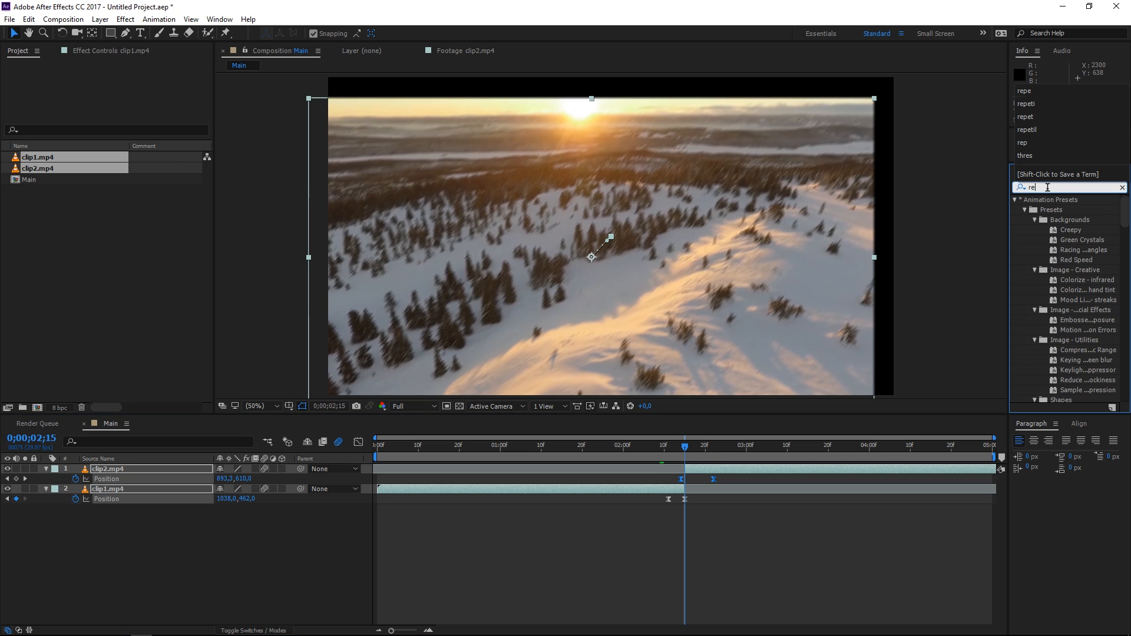
text(repet)
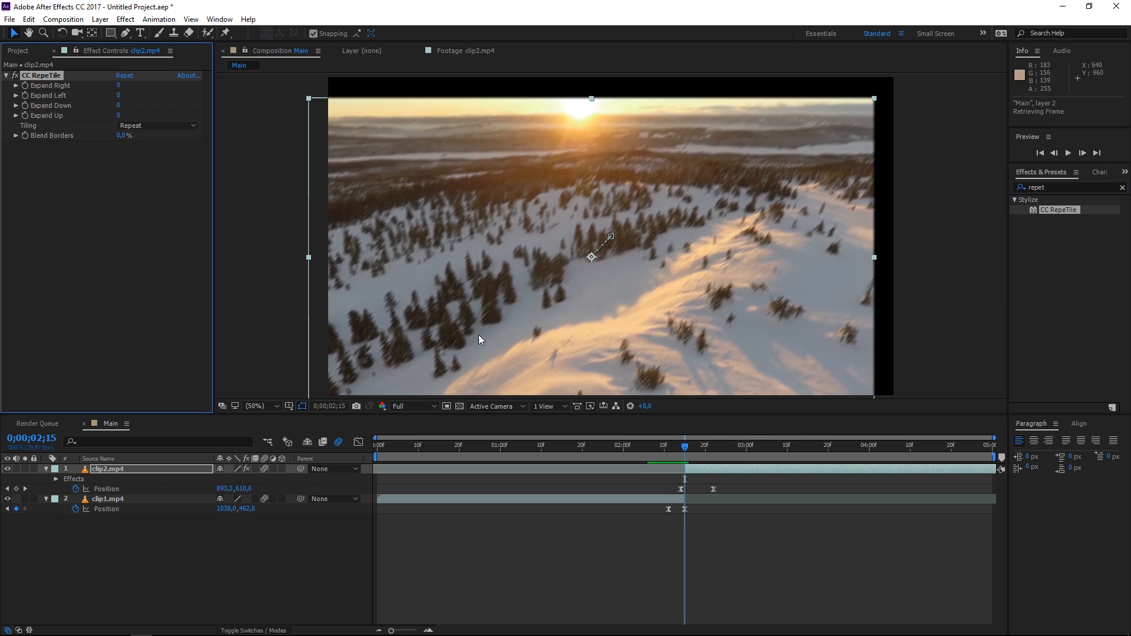
Step: Set clip2's CC RepeTile tiling to Unfold, clear the search, and adjust its expansion
click(157, 125)
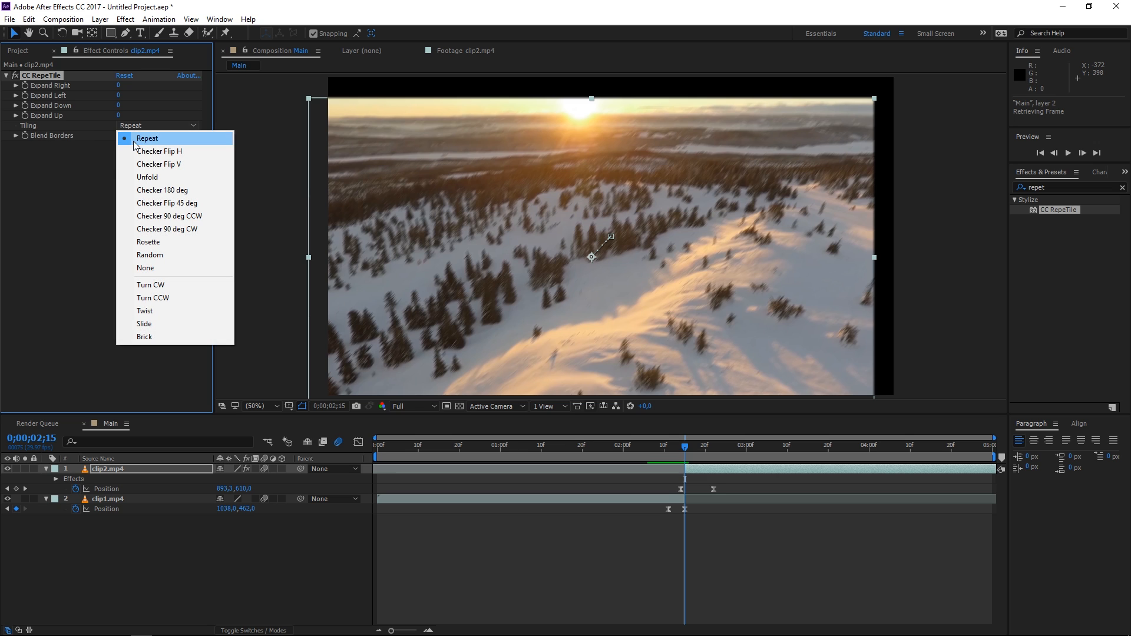
click(148, 177)
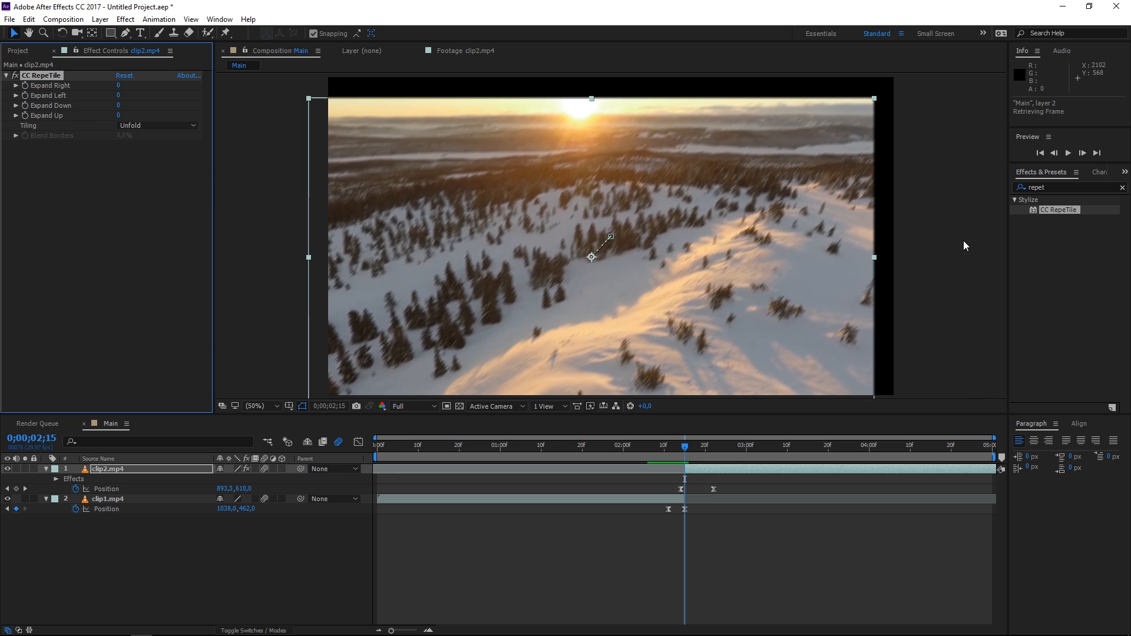
click(1122, 187)
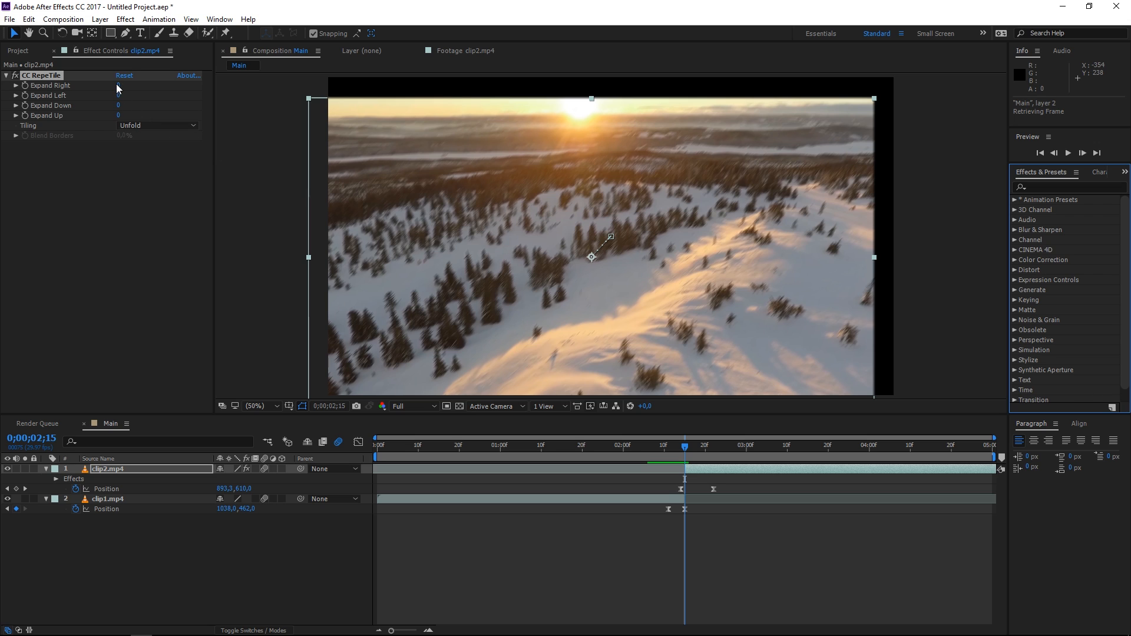
drag(118, 85, 133, 85)
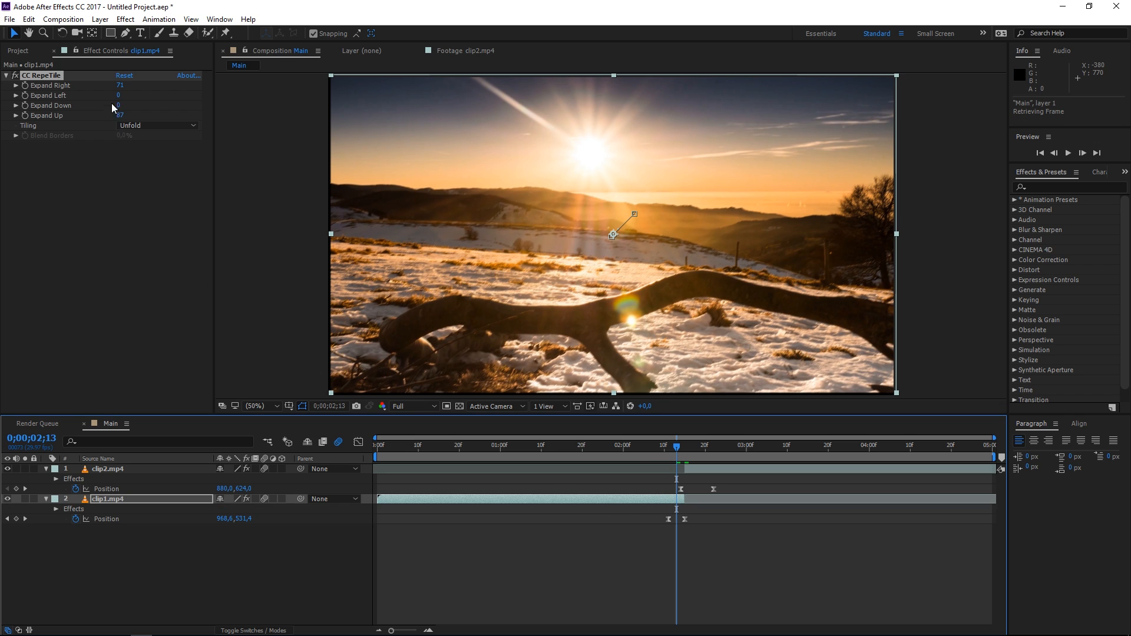
Step: Set clip1's CC RepeTile tiling to Unfold and move the playhead back before the transition
click(156, 125)
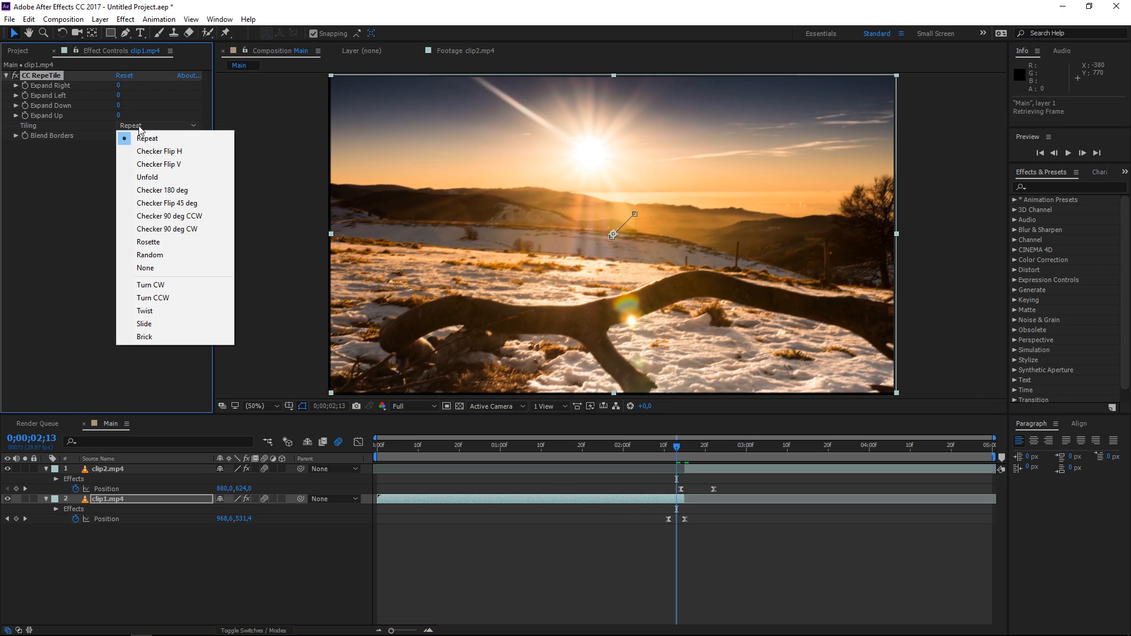
click(148, 176)
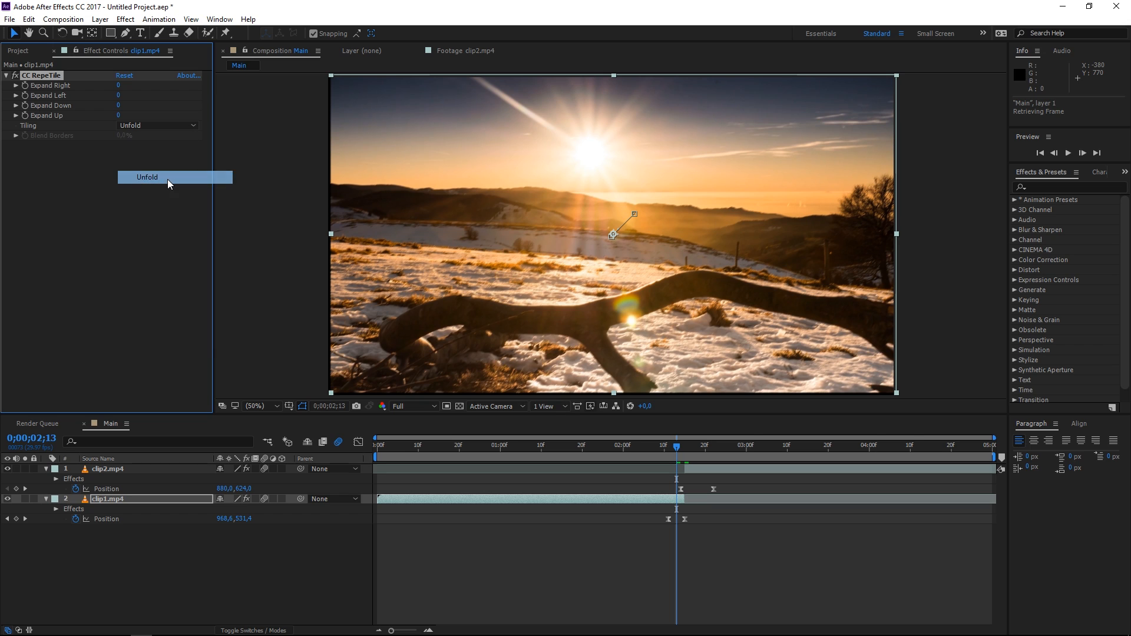
mouse_move(439, 321)
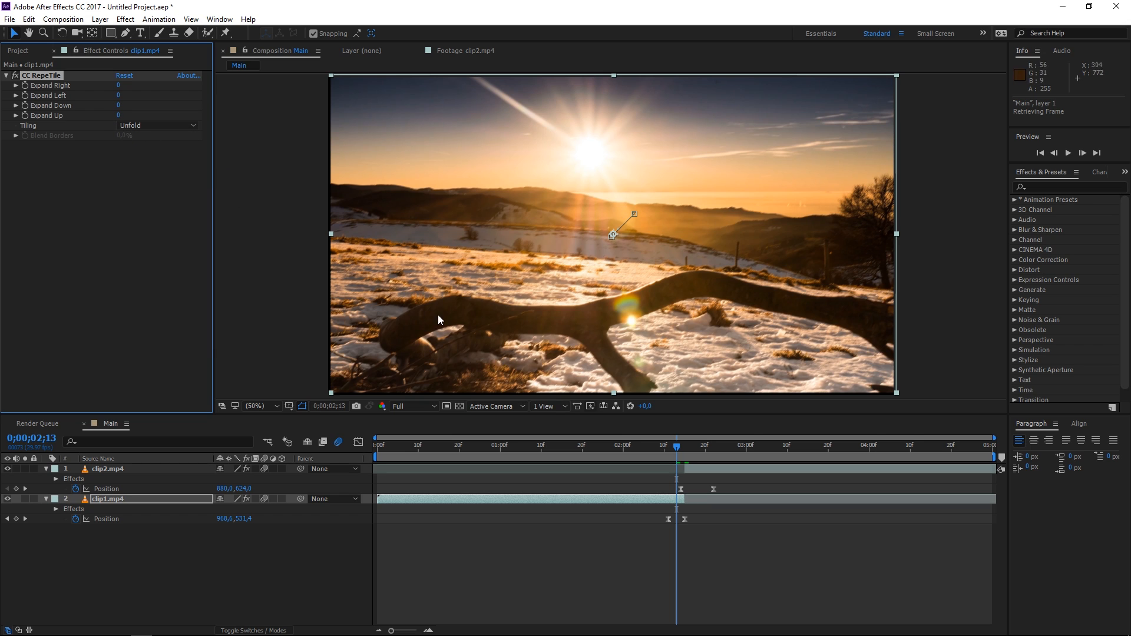
mouse_move(287, 215)
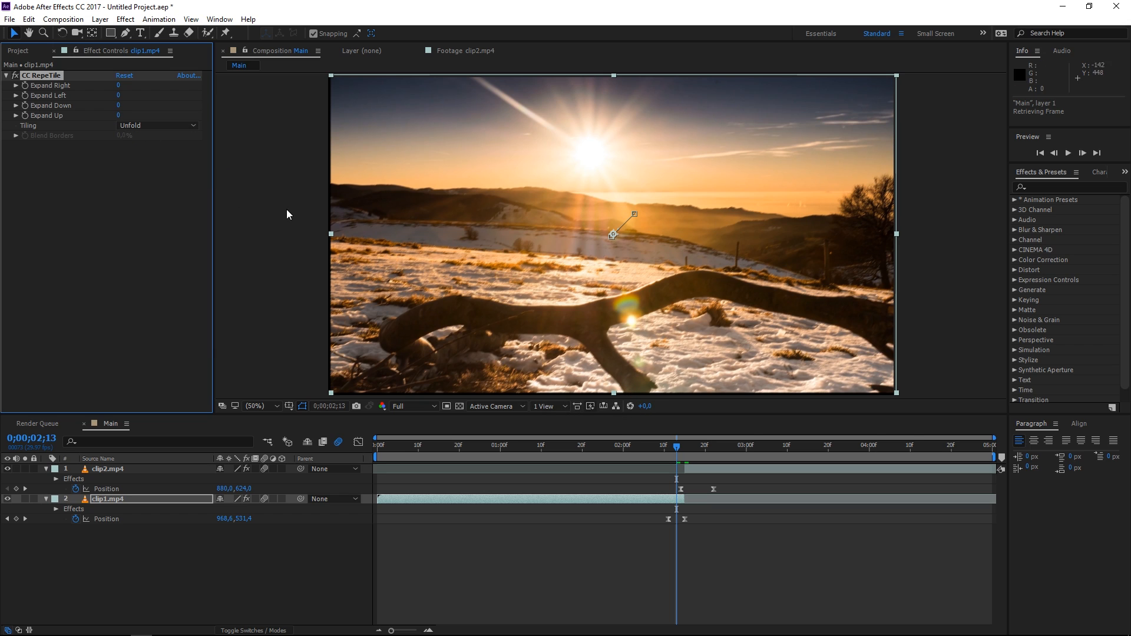
mouse_move(114, 115)
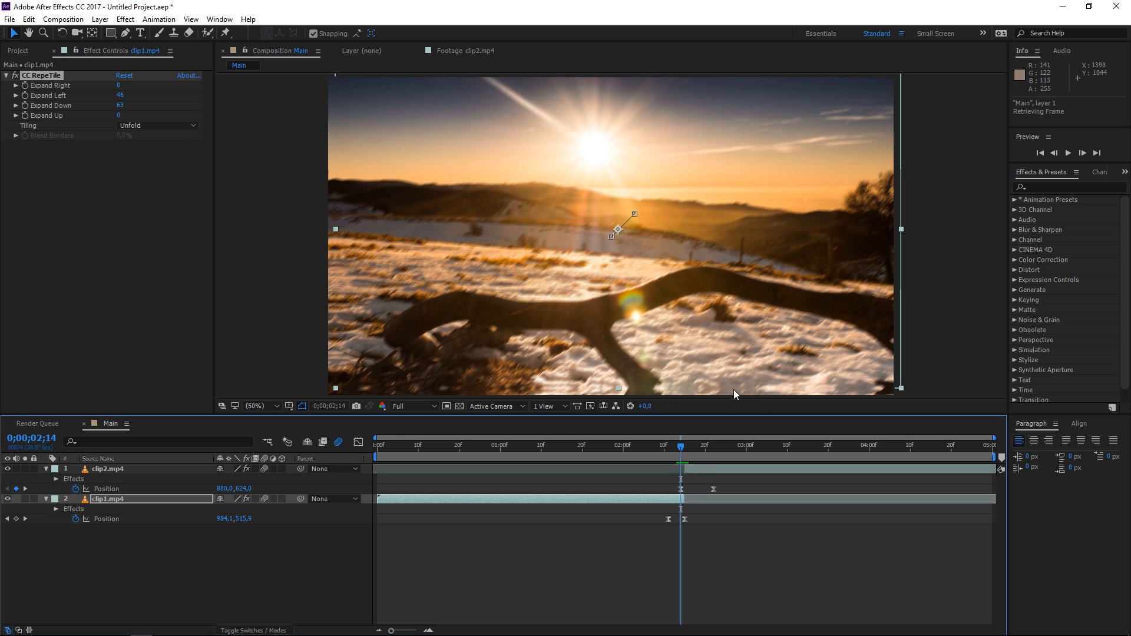
drag(680, 453, 640, 453)
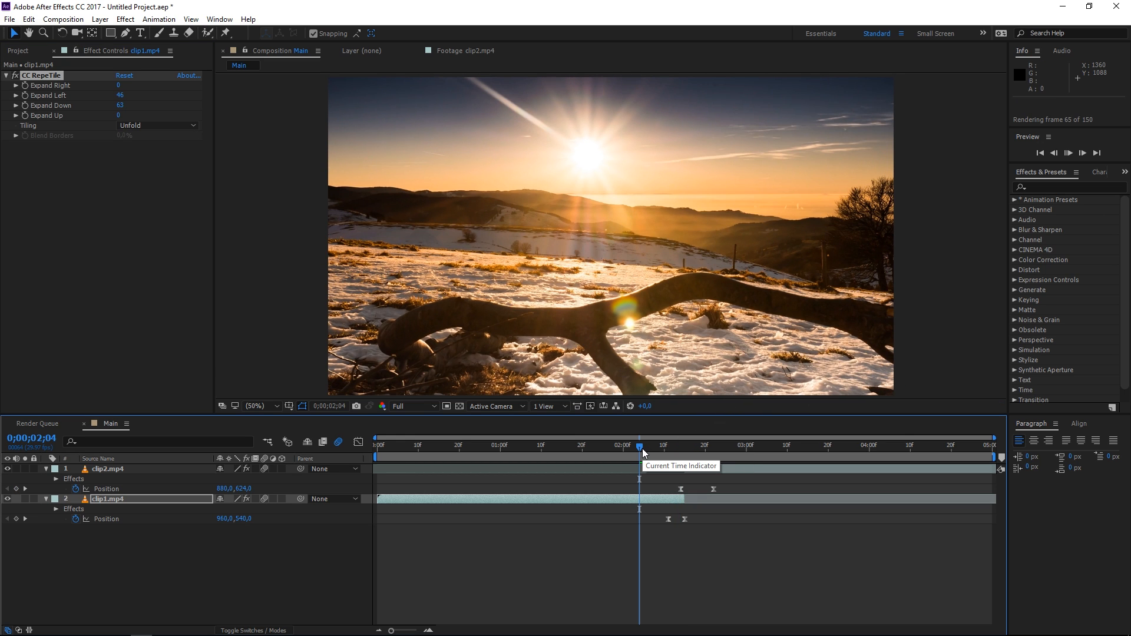